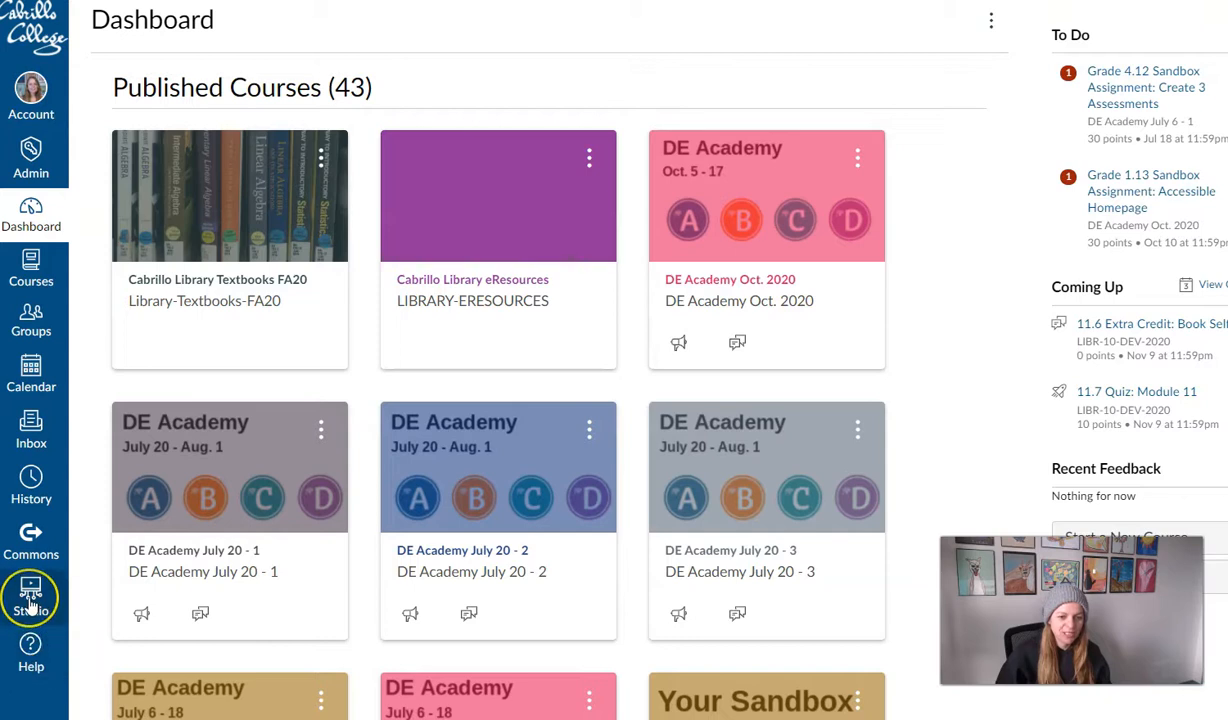
- Open Studio from the Canvas navigation and select the speedgrading video in My Library
left_click(30, 597)
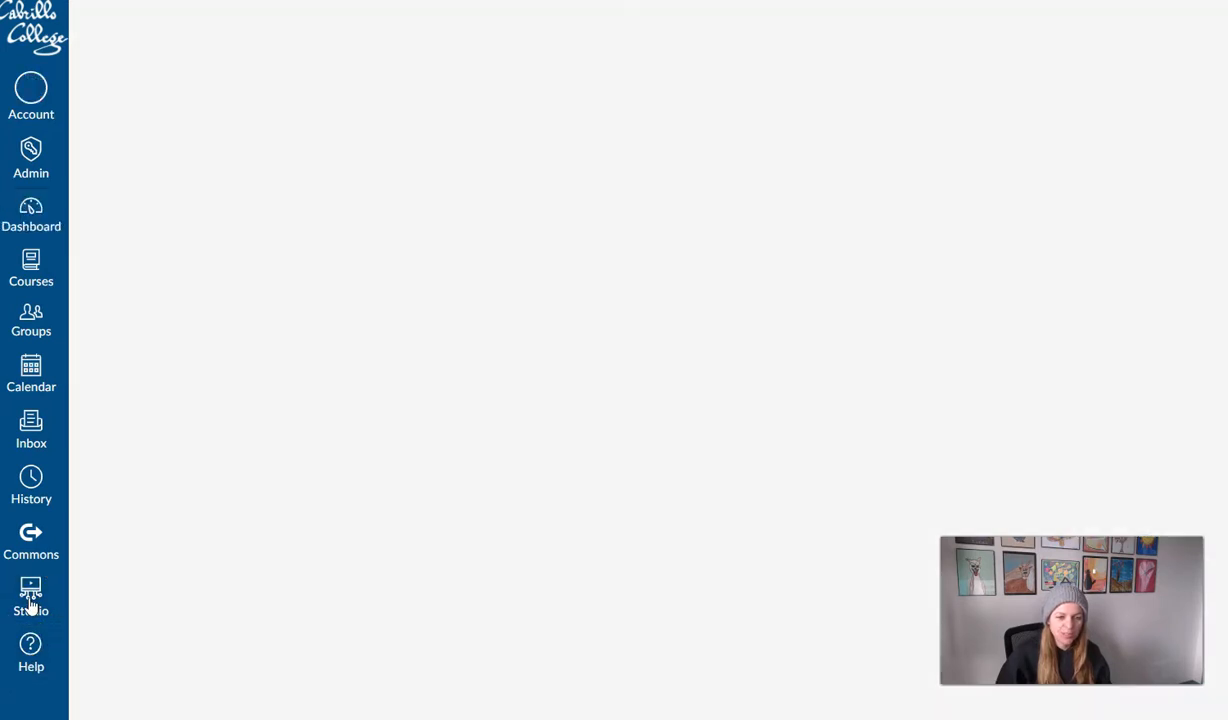
left_click(30, 595)
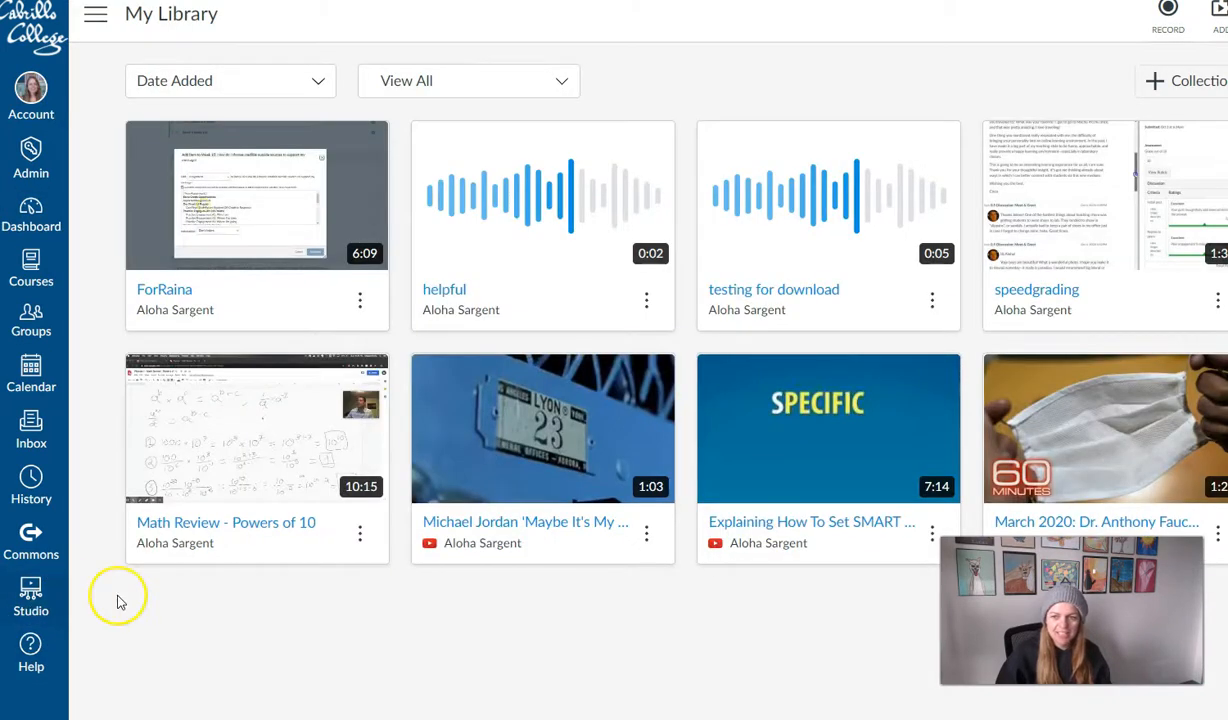
mouse_move(1048, 248)
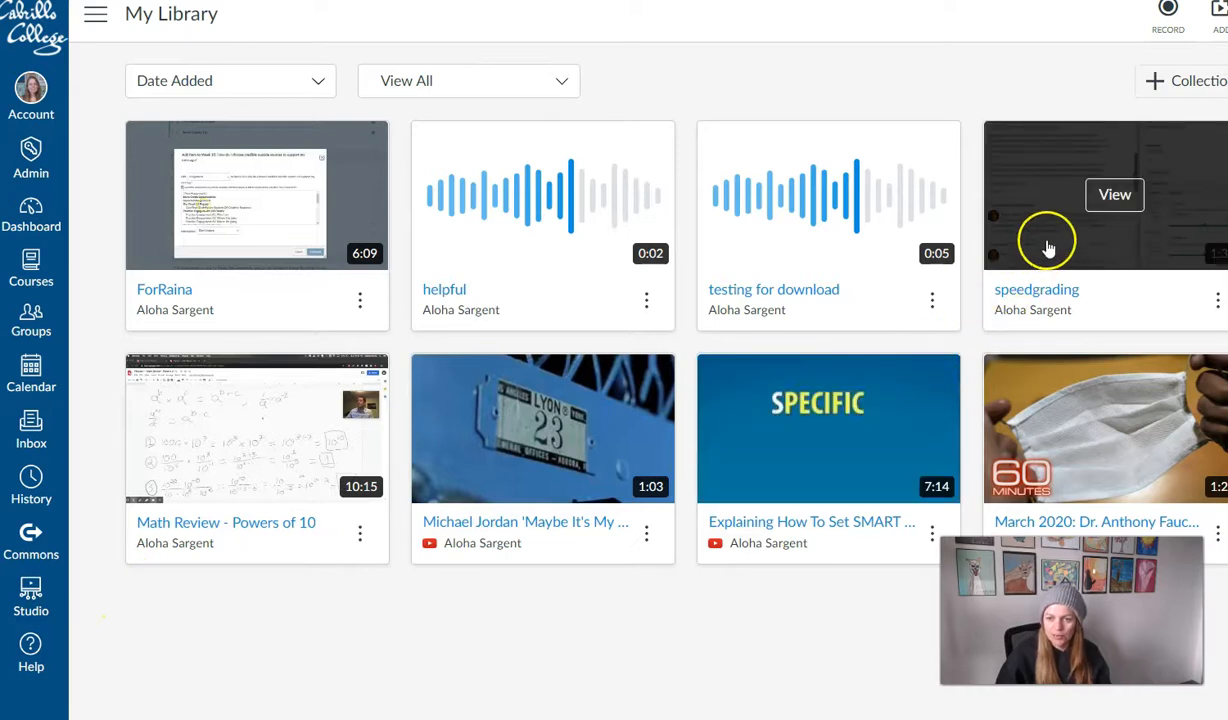
left_click(1114, 194)
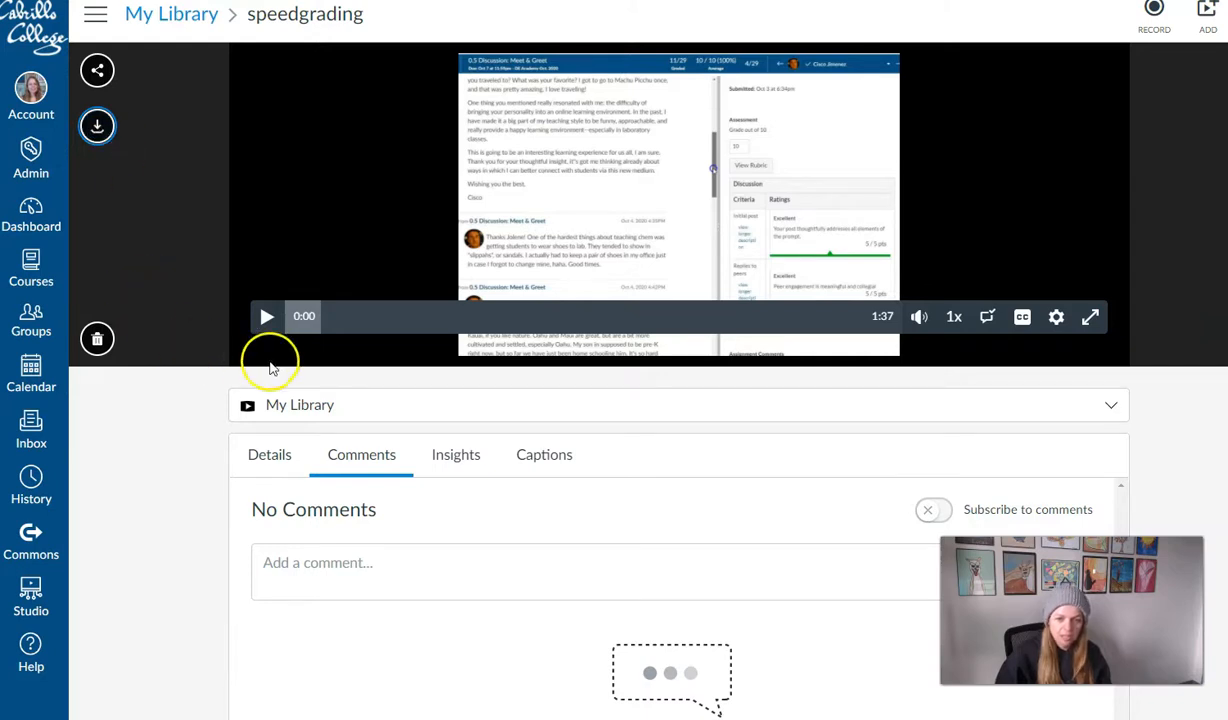
mouse_move(543, 454)
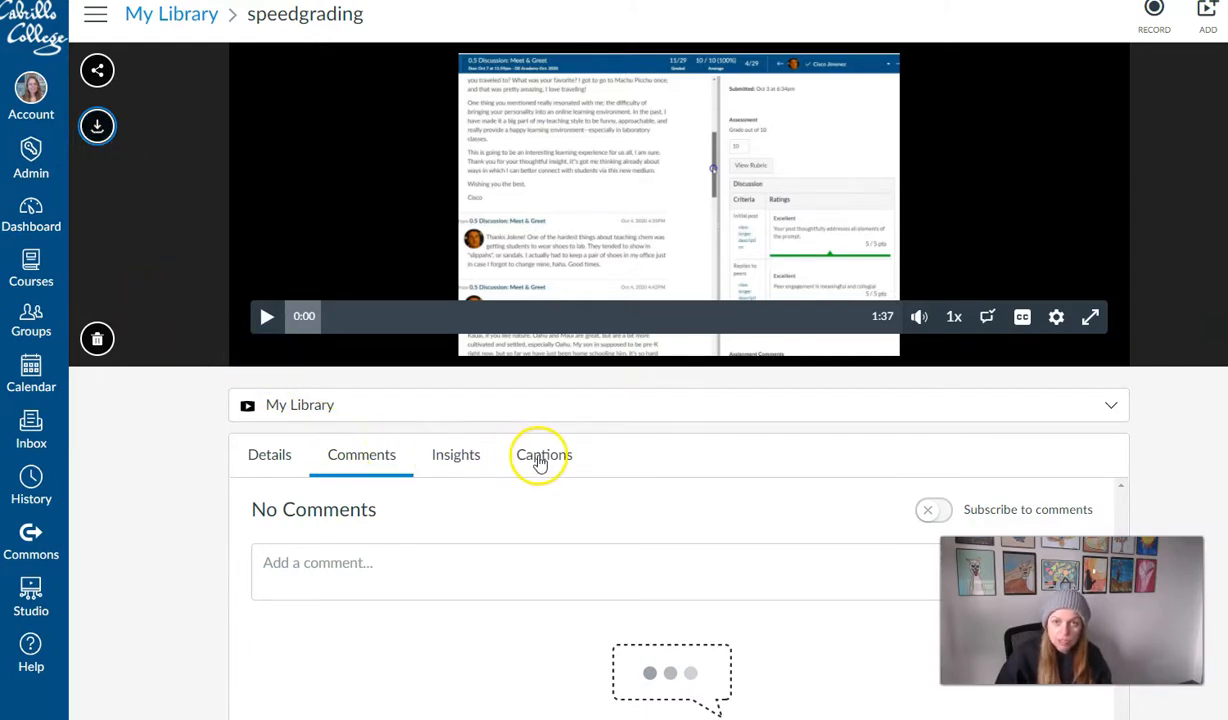
- Download the speedgrading video's English caption track from its Captions tab
left_click(543, 454)
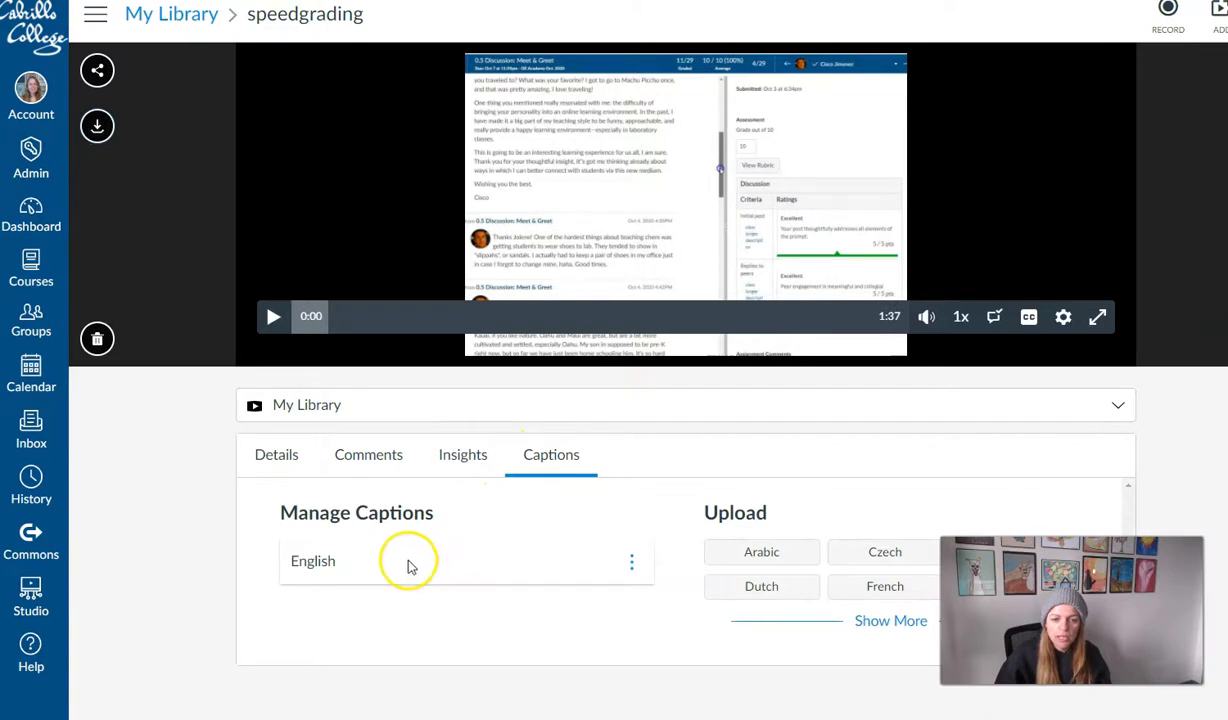
mouse_move(419, 566)
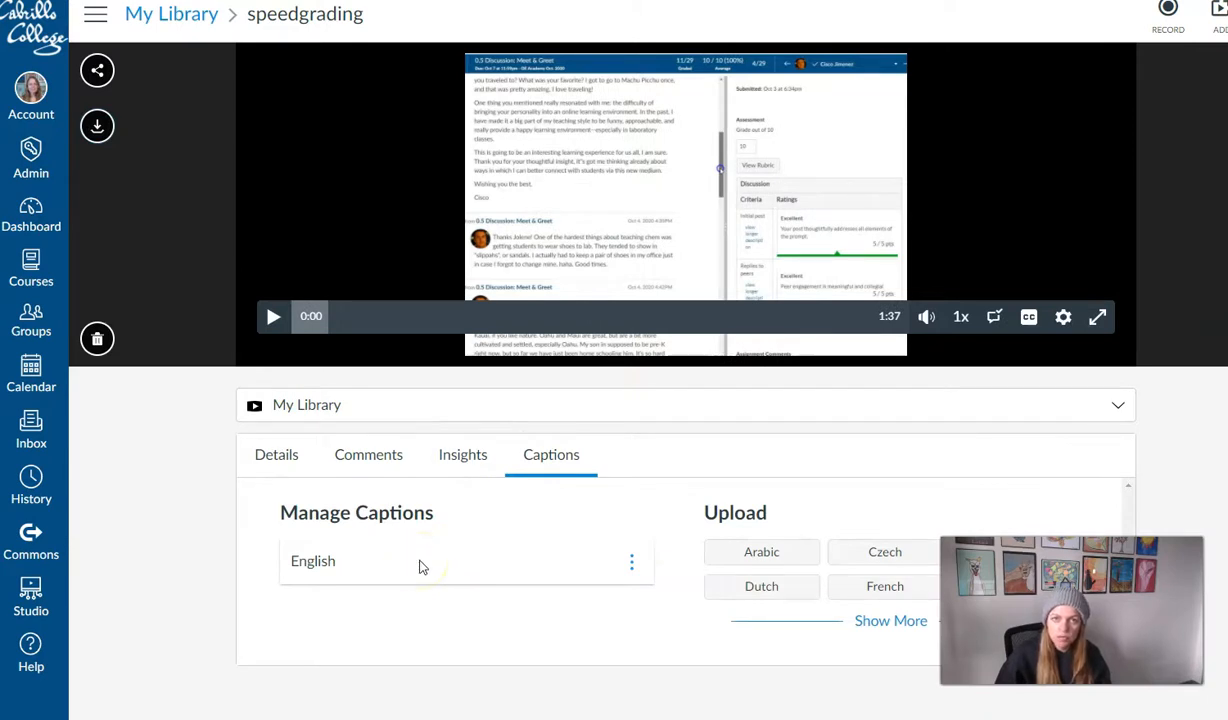
mouse_move(631, 561)
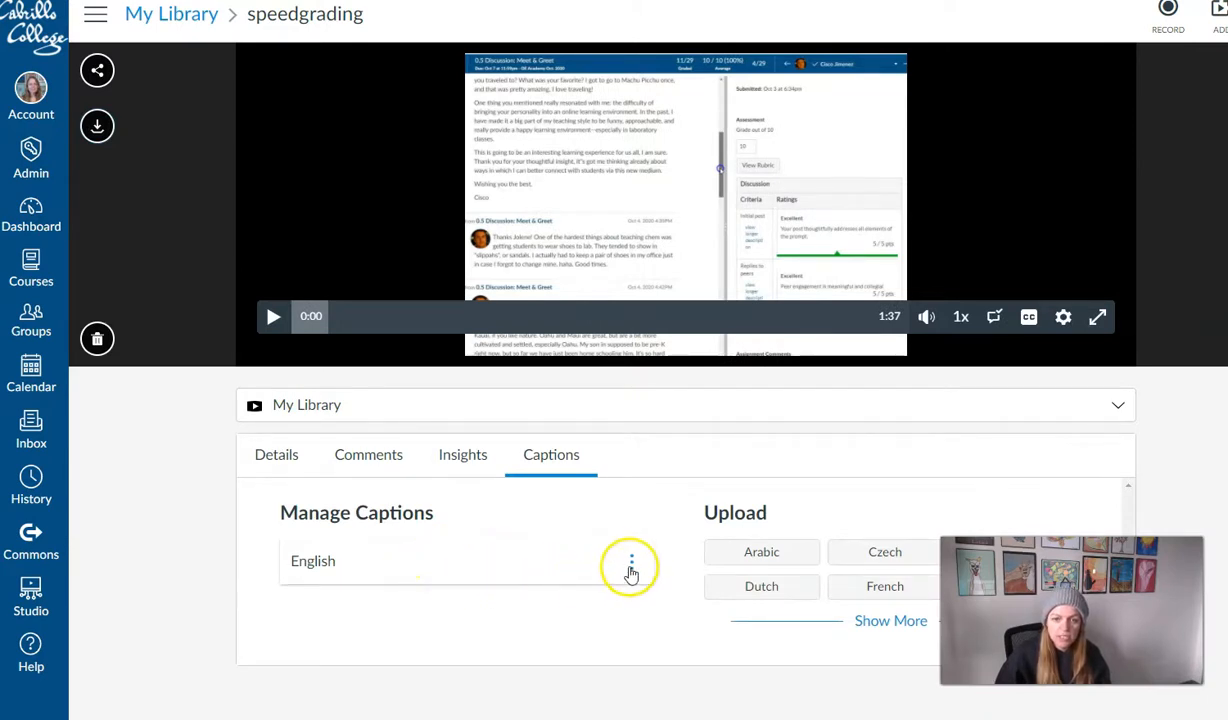
left_click(631, 561)
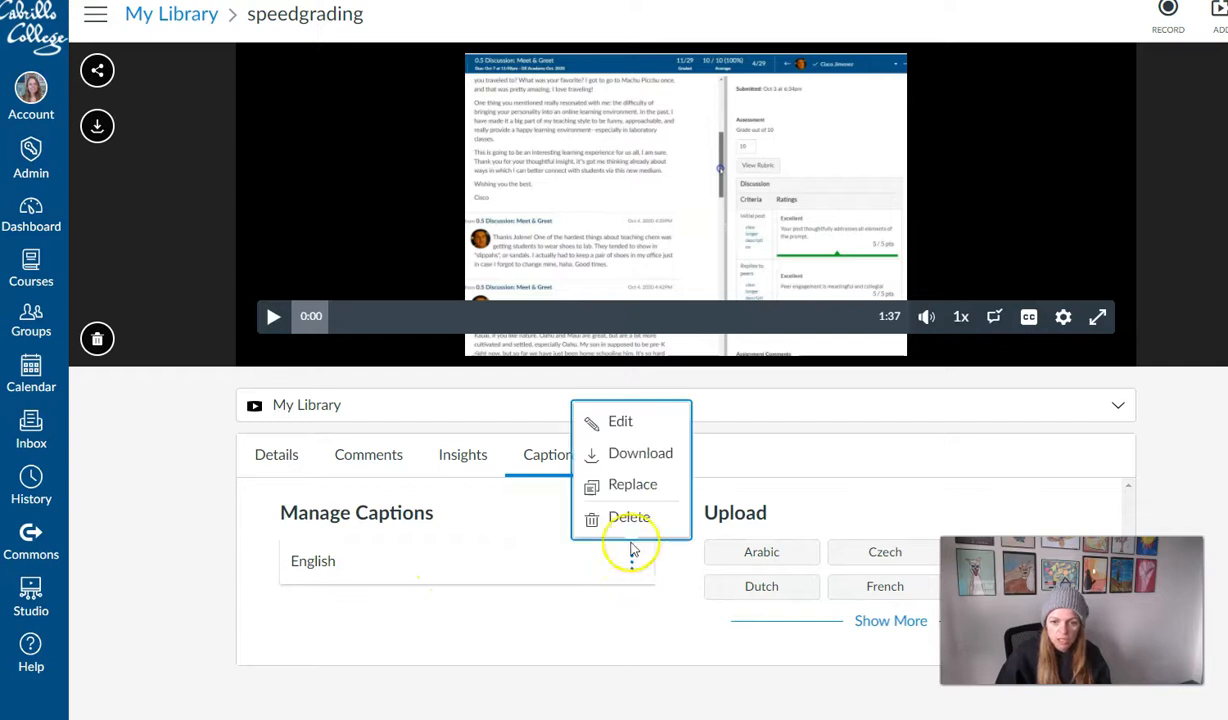
left_click(643, 454)
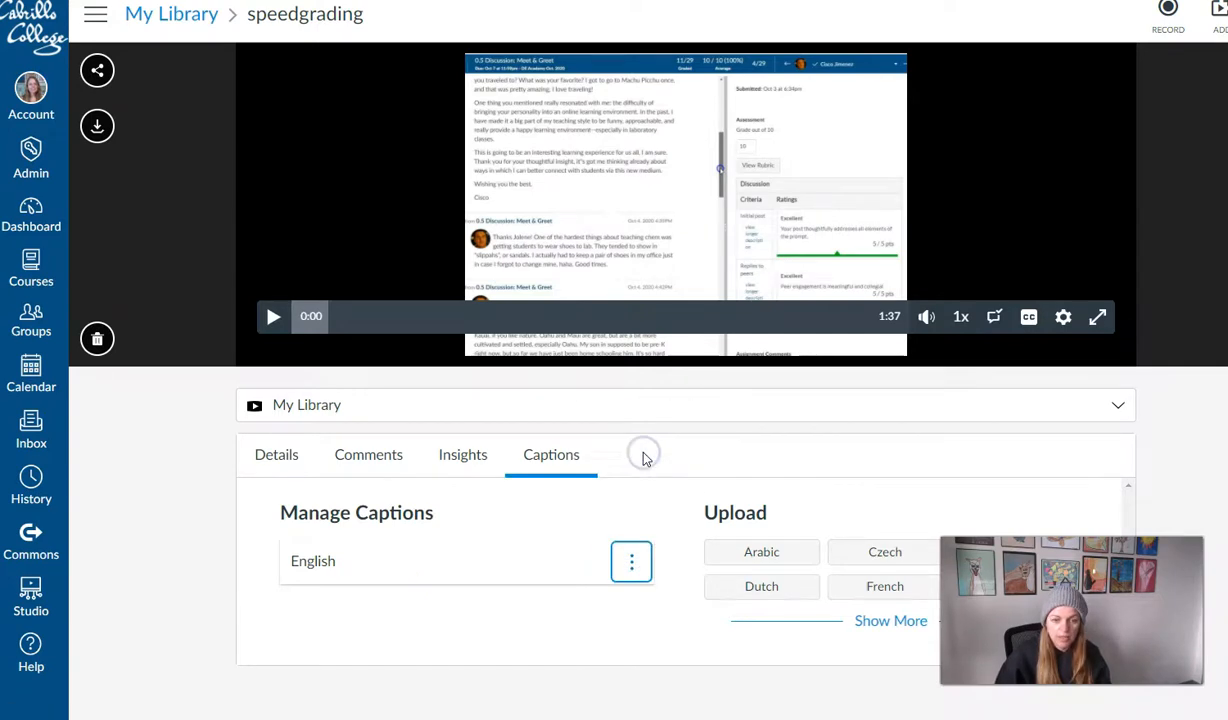
mouse_move(265, 710)
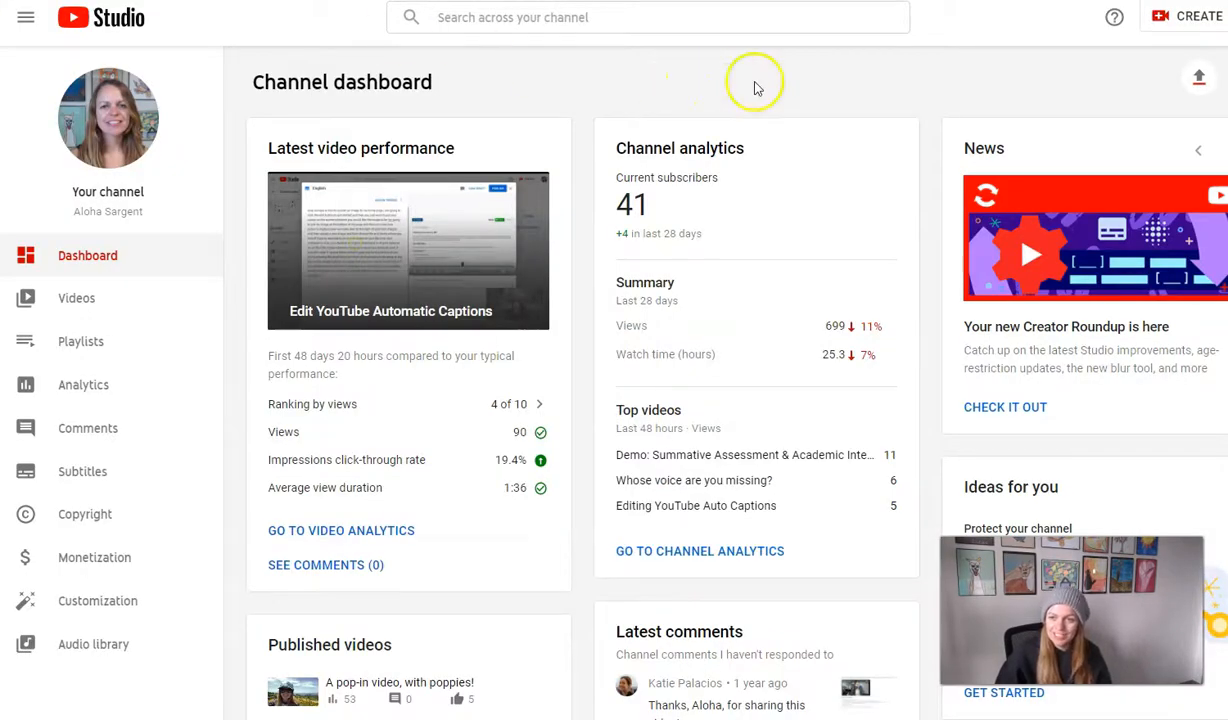
mouse_move(1188, 17)
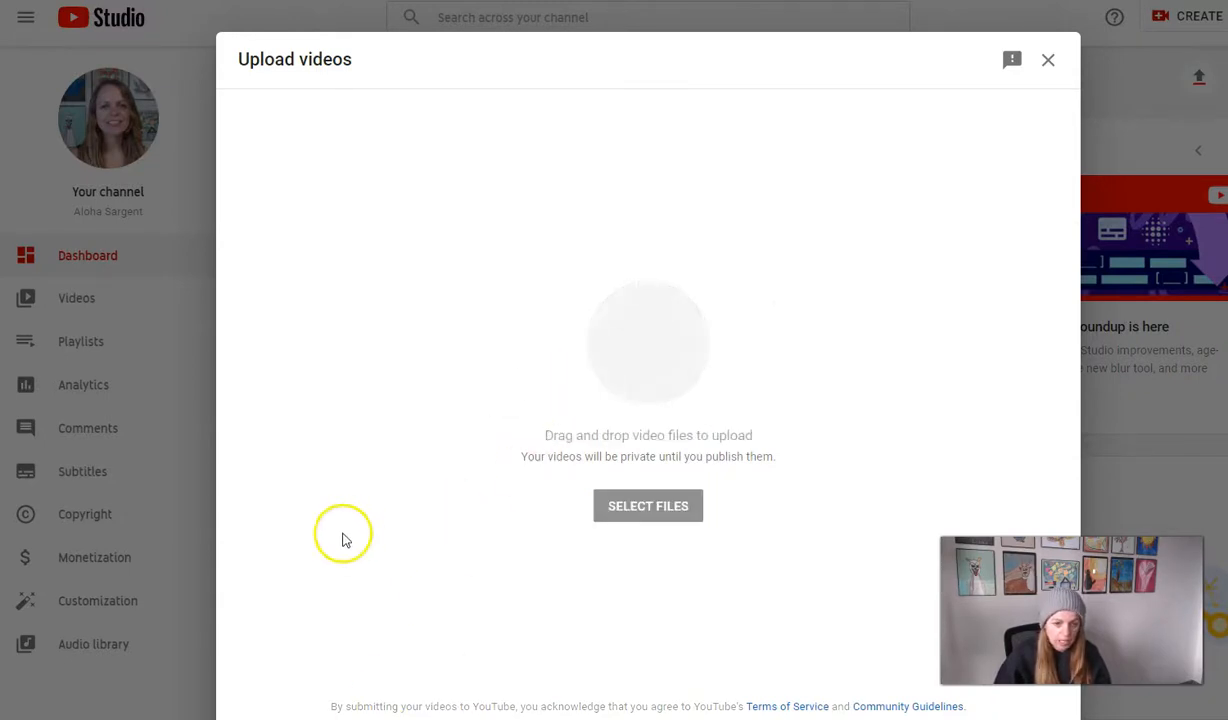
- Upload speedgrading (1).mp4 from Downloads to YouTube Studio as draft 'speedgrading 1'
left_click(648, 505)
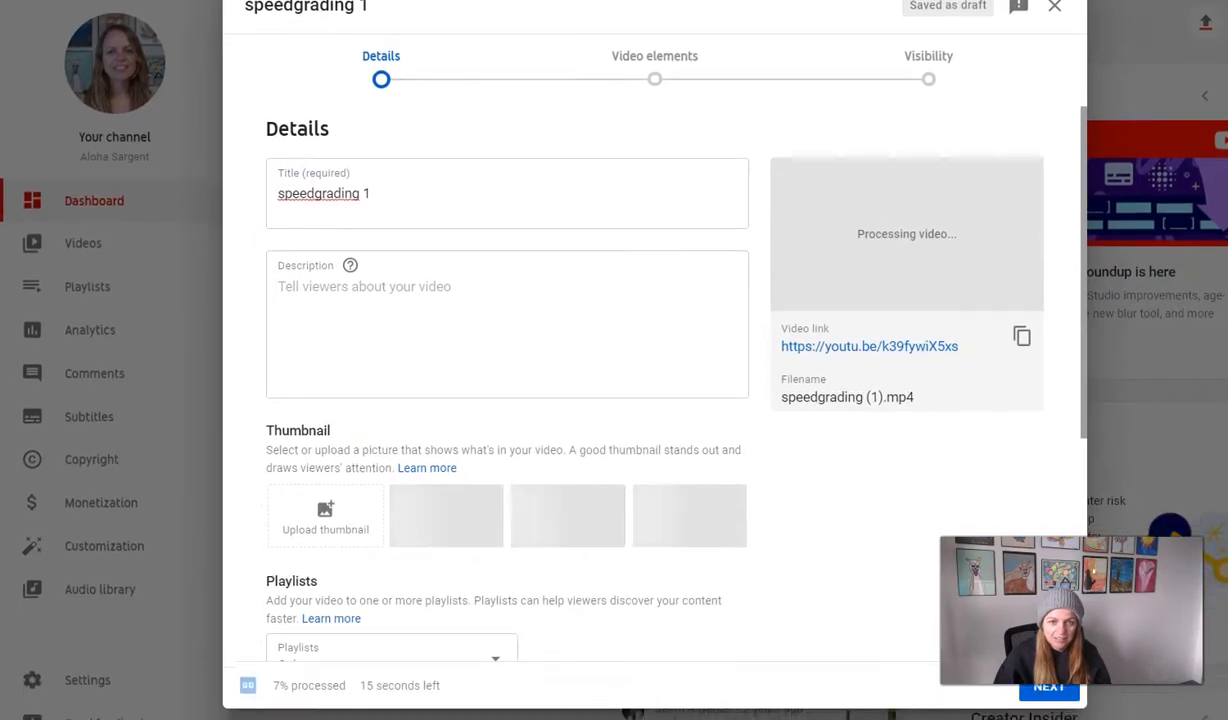
scroll("down", 3)
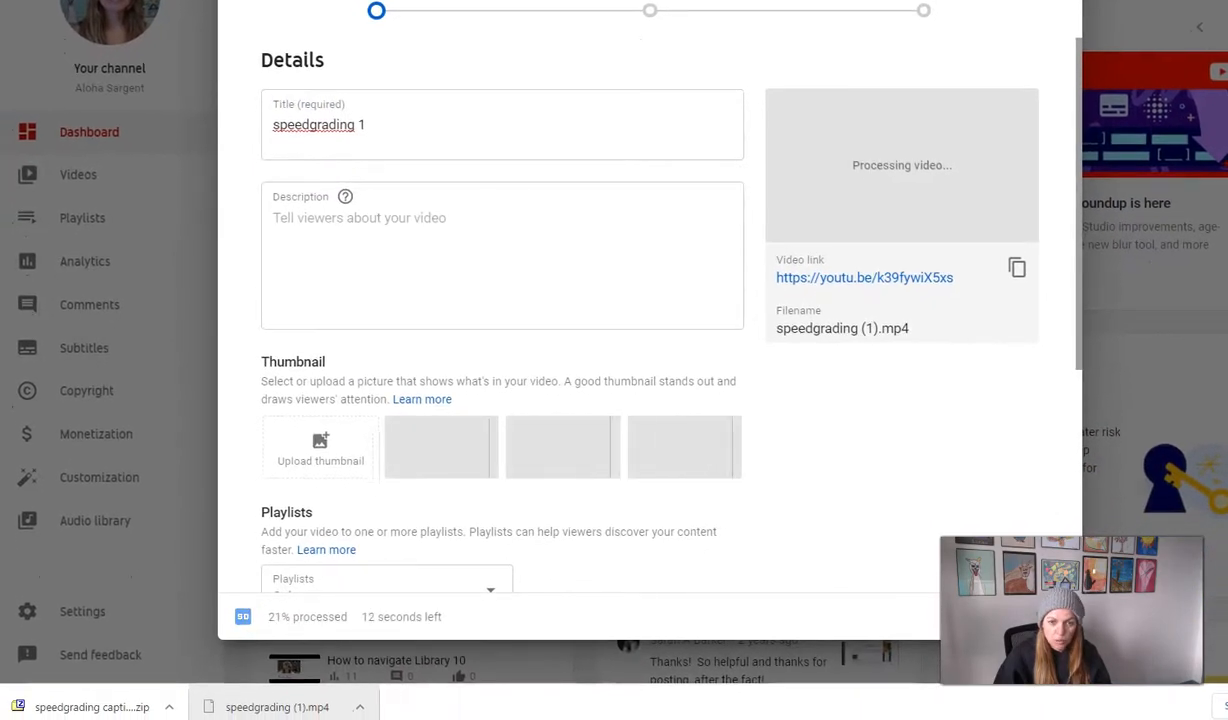
- Extract the captions zip and open the 'speedgrading captions (en)' folder with latest and original SRTs
left_click(177, 707)
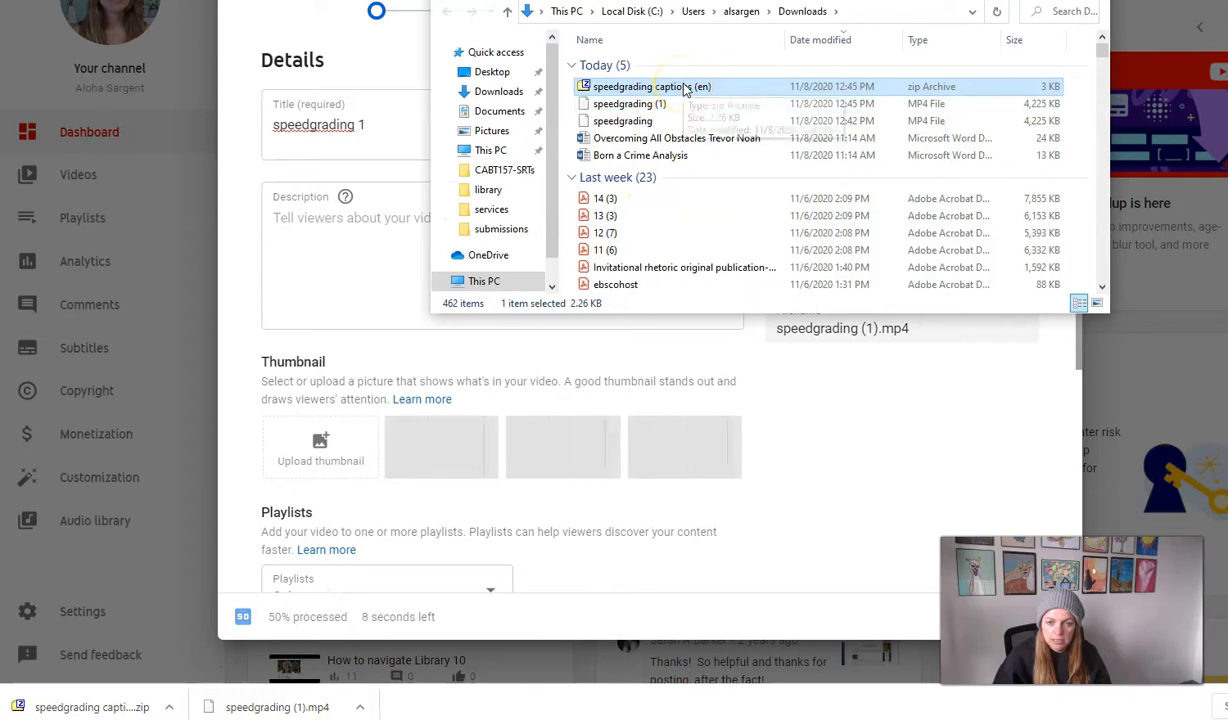
right_click(651, 86)
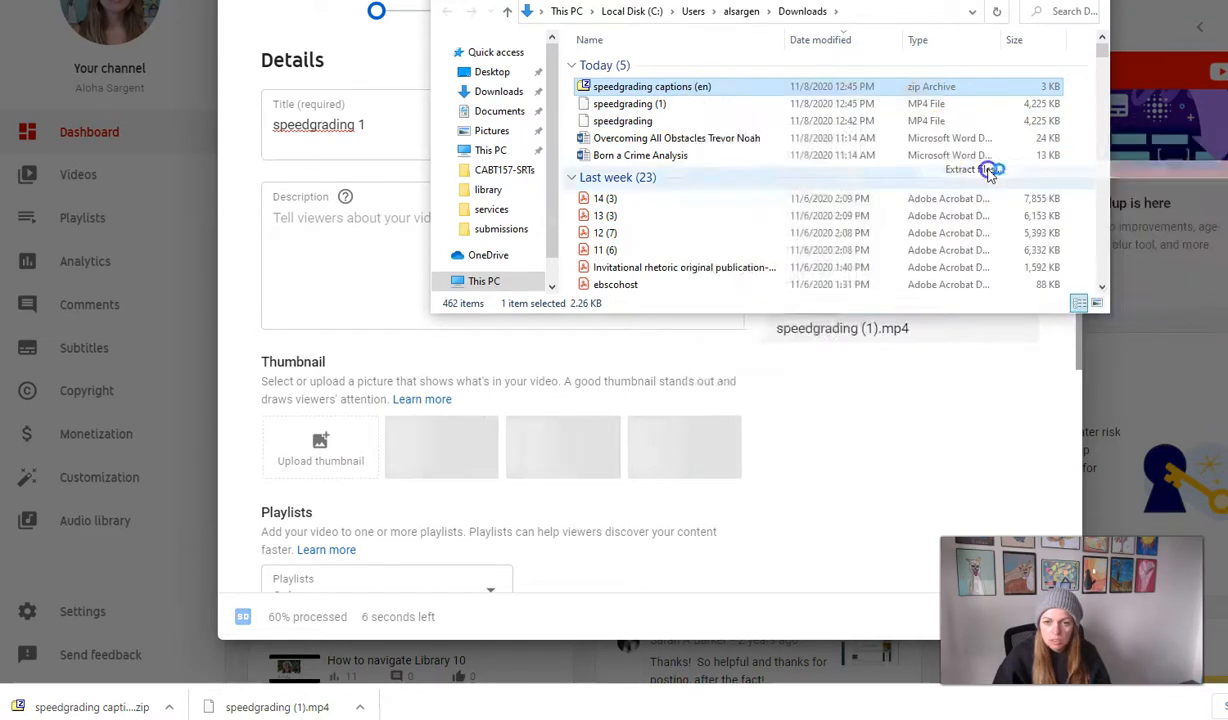
mouse_move(640, 376)
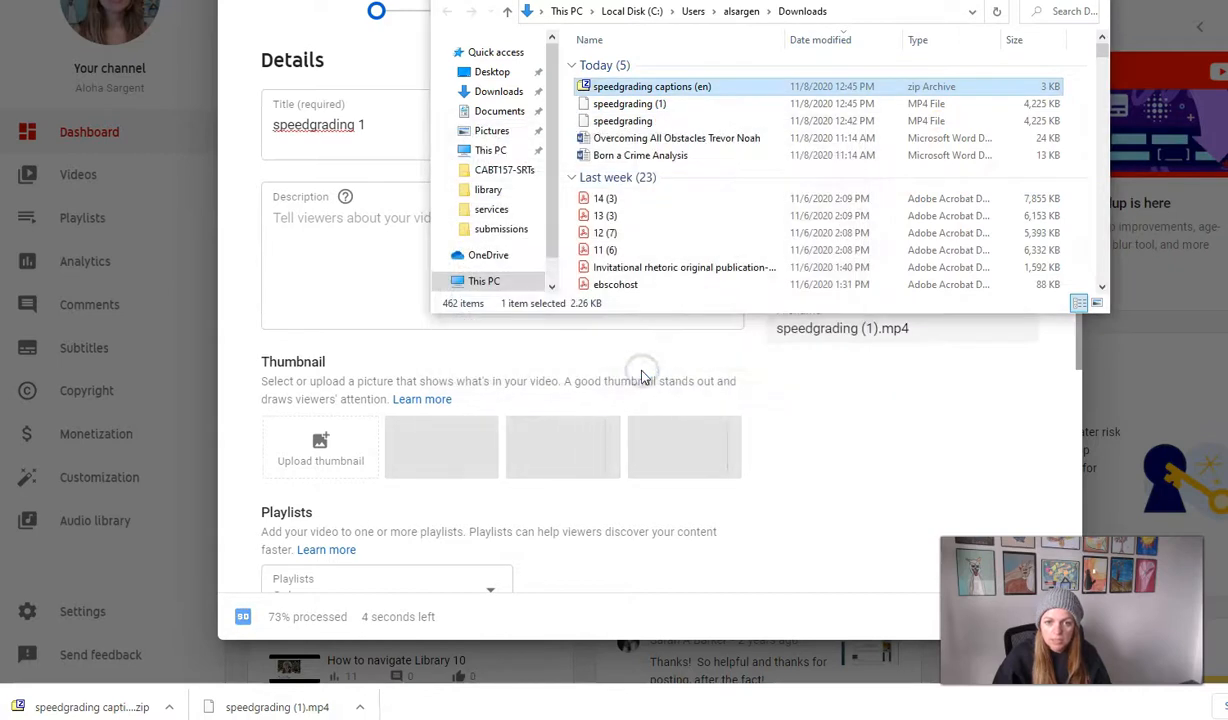
left_click(498, 91)
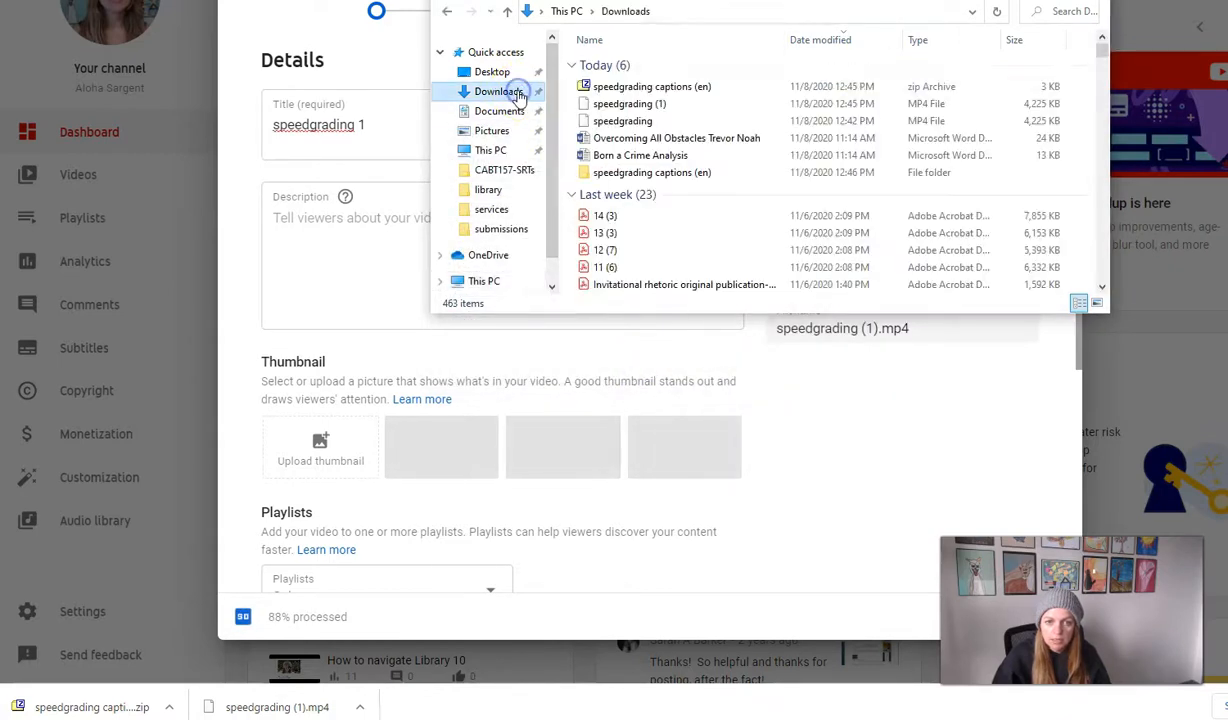
left_click(652, 172)
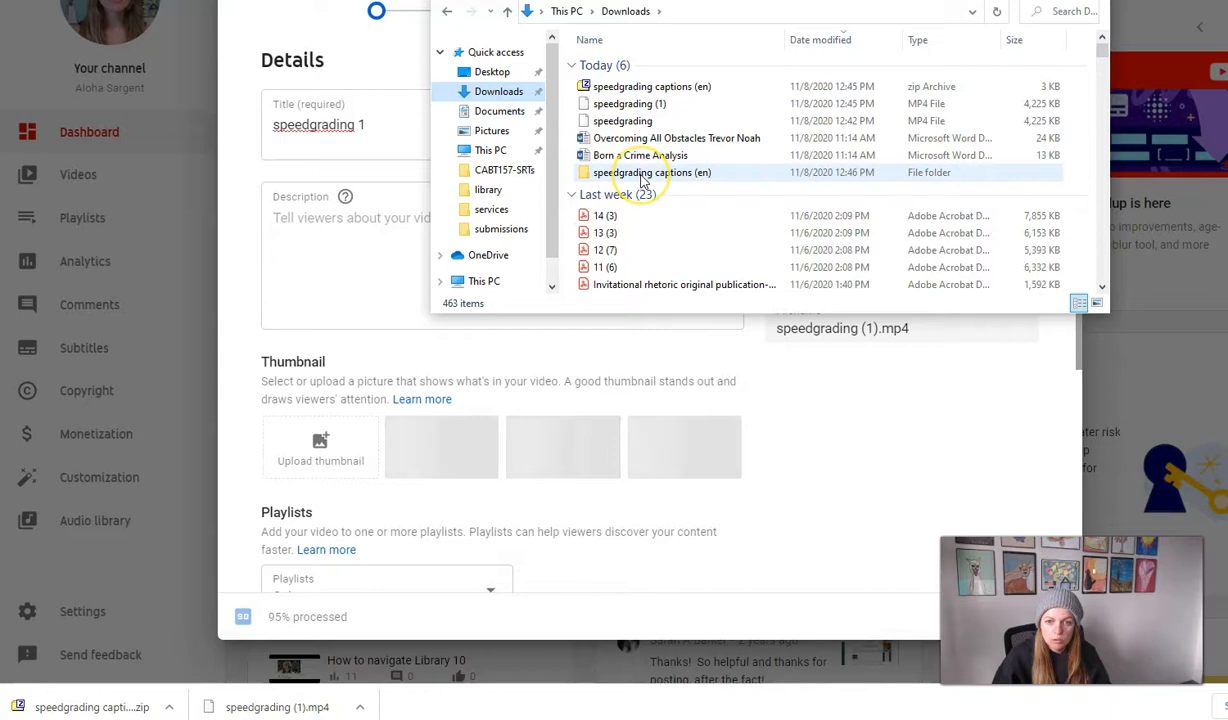
double_click(655, 172)
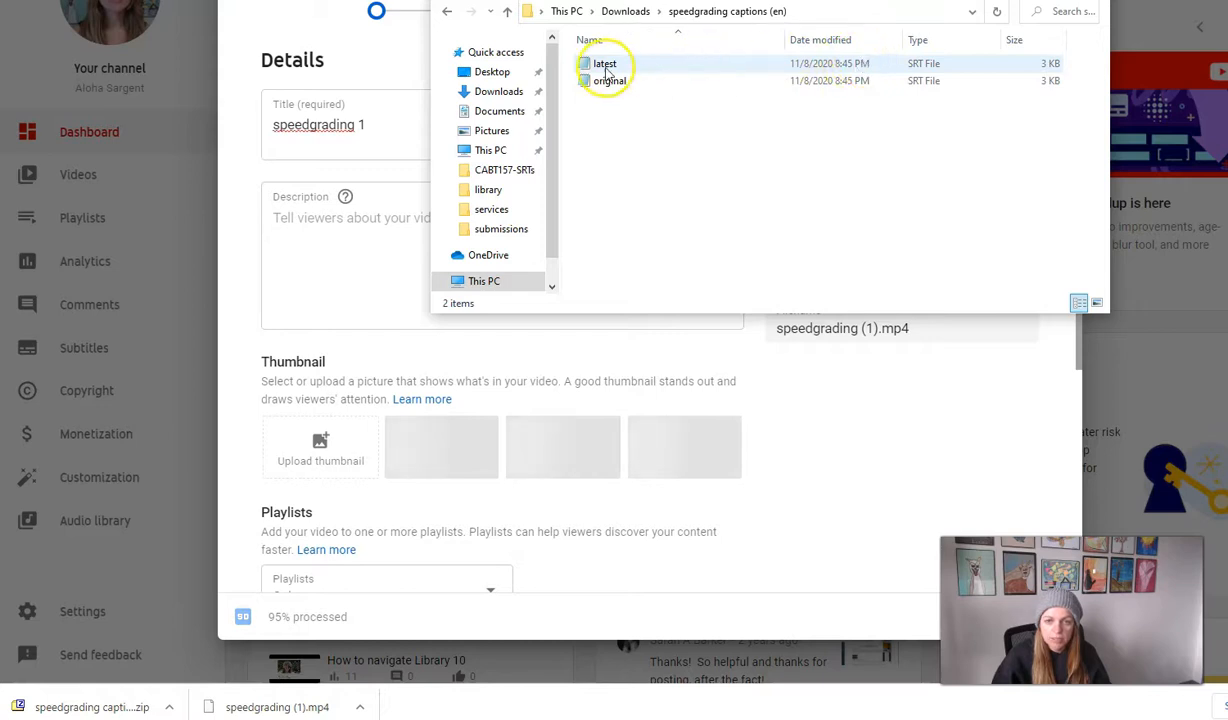
mouse_move(605, 63)
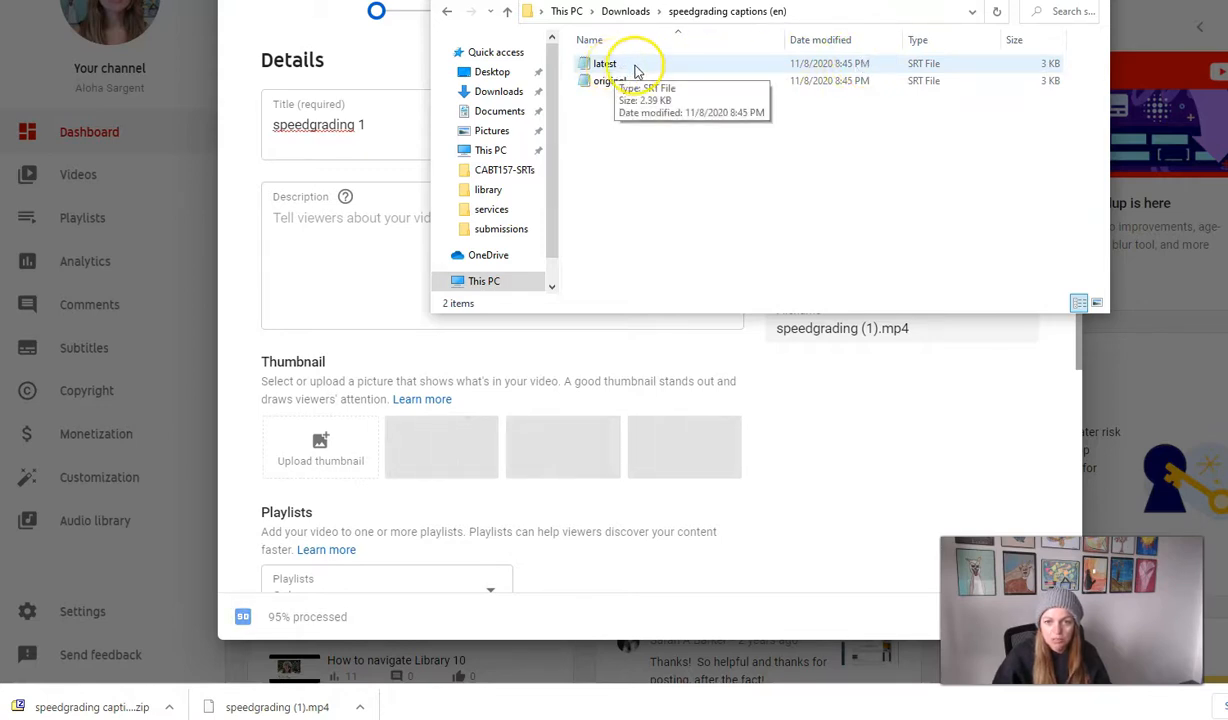
mouse_move(371, 60)
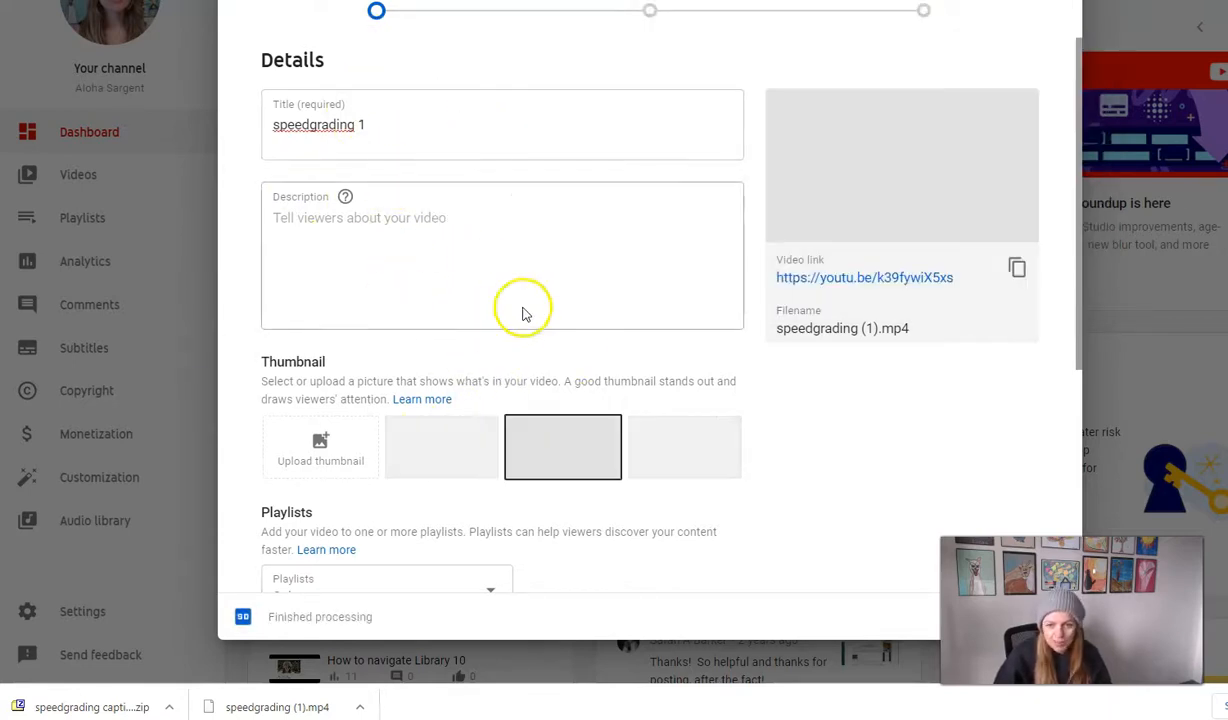
- Expand MORE OPTIONS on the Details page to reach language, subtitles and closed captions
scroll("down", 3)
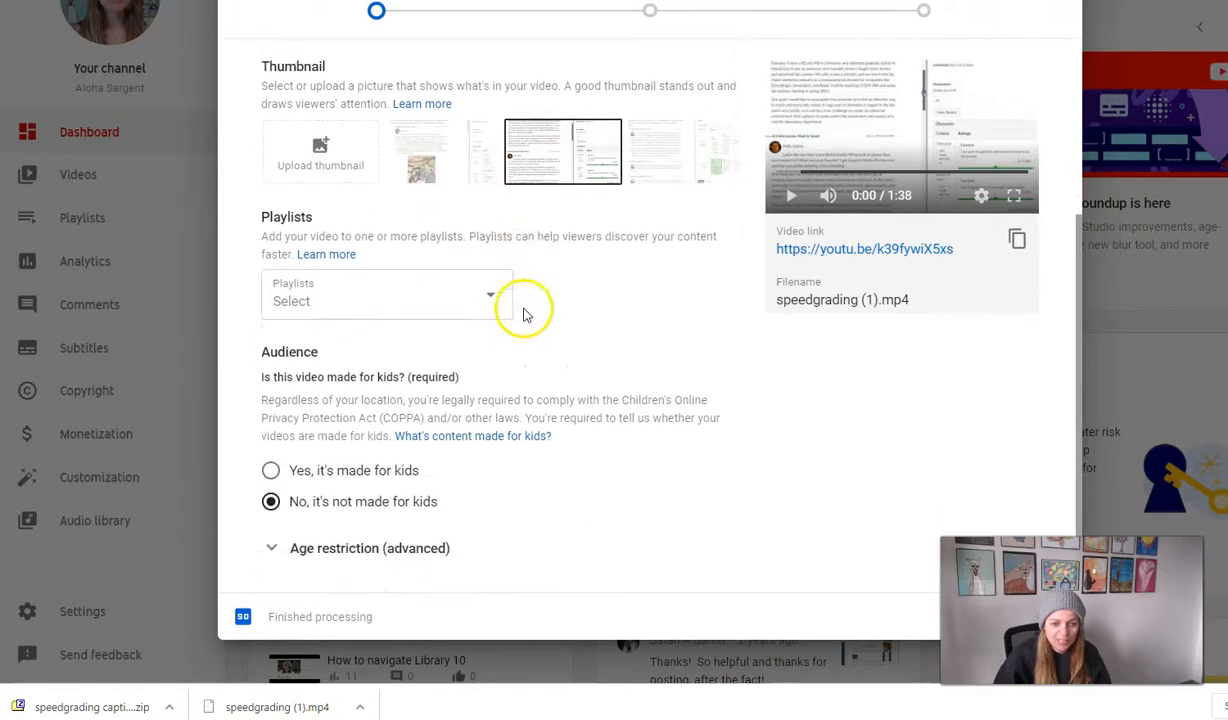
scroll("down", 3)
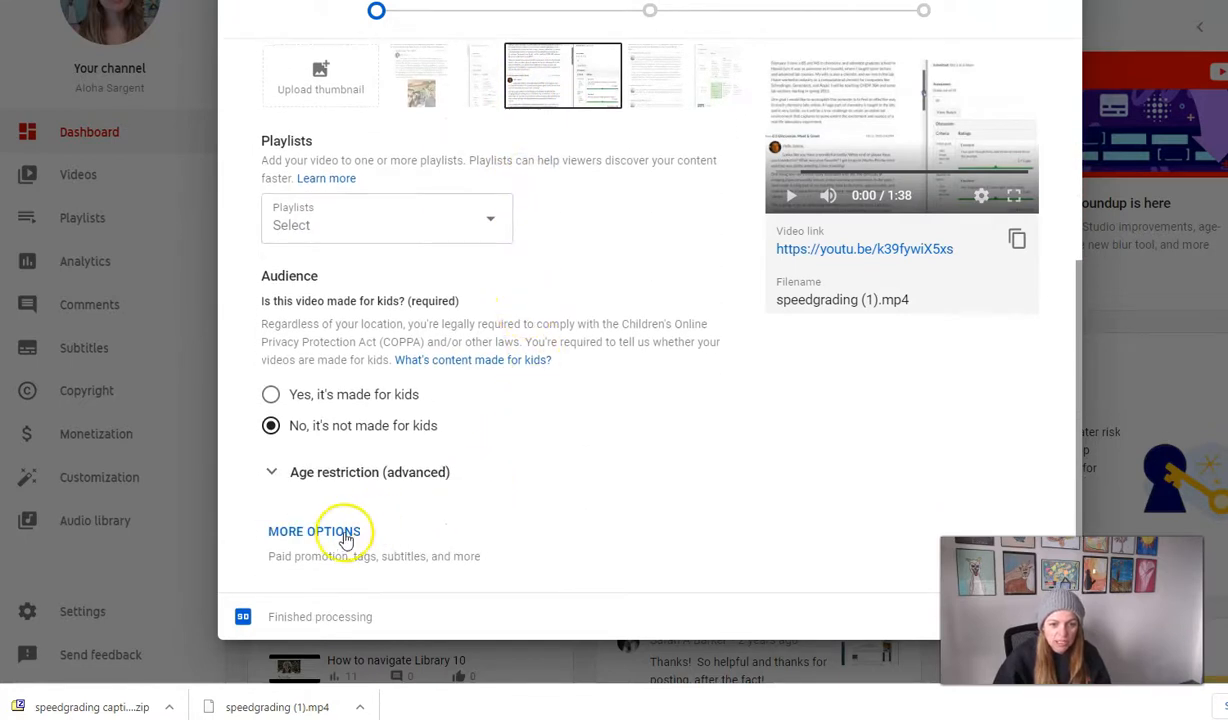
left_click(314, 531)
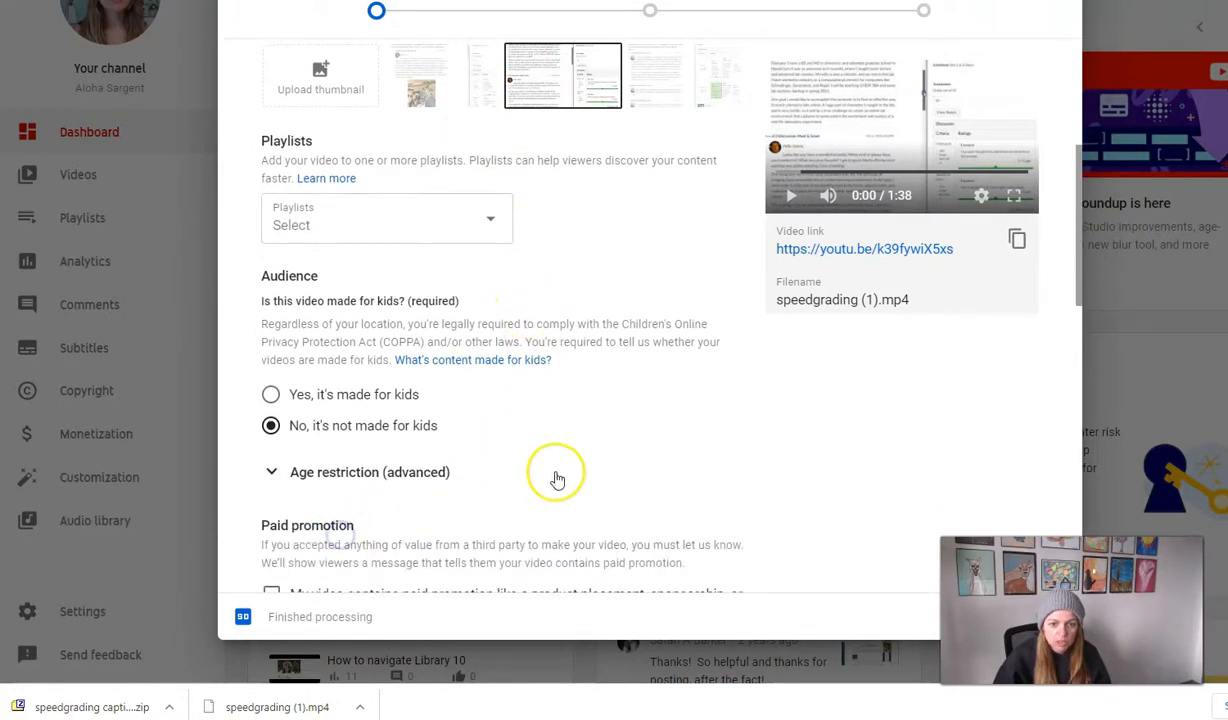
scroll("down", 3)
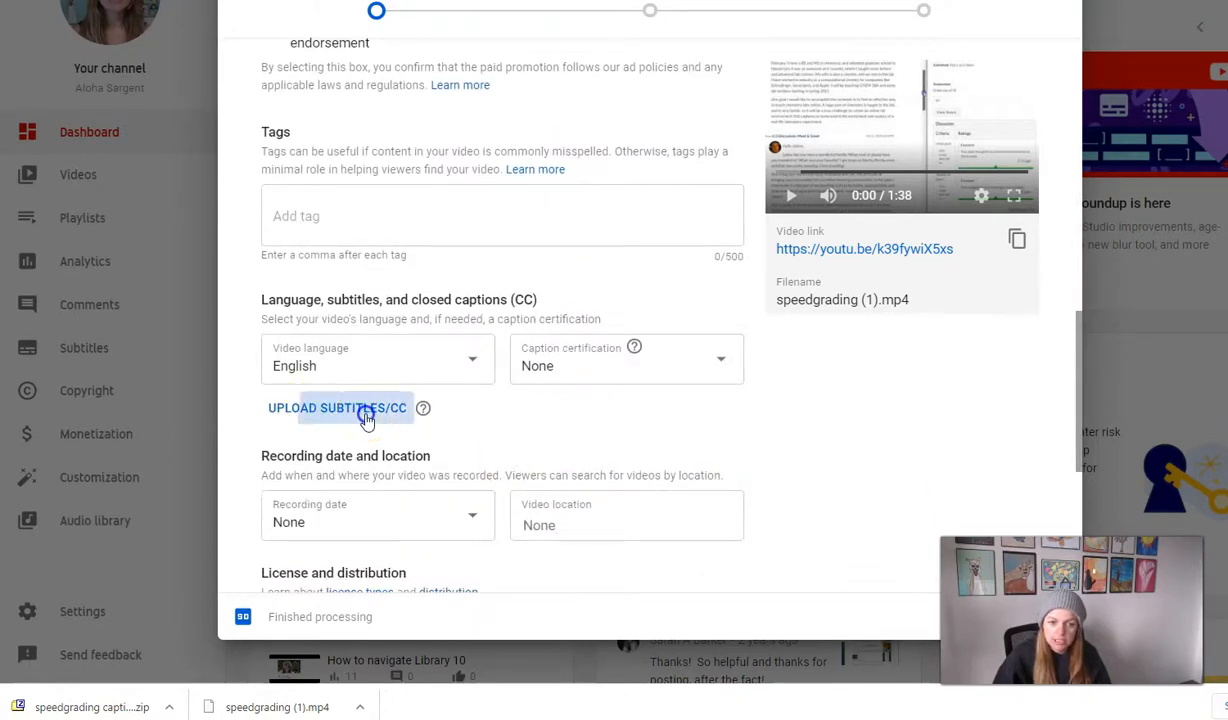
- Upload the 'latest' SRT from 'speedgrading captions (en)' as timed English subtitles
left_click(337, 408)
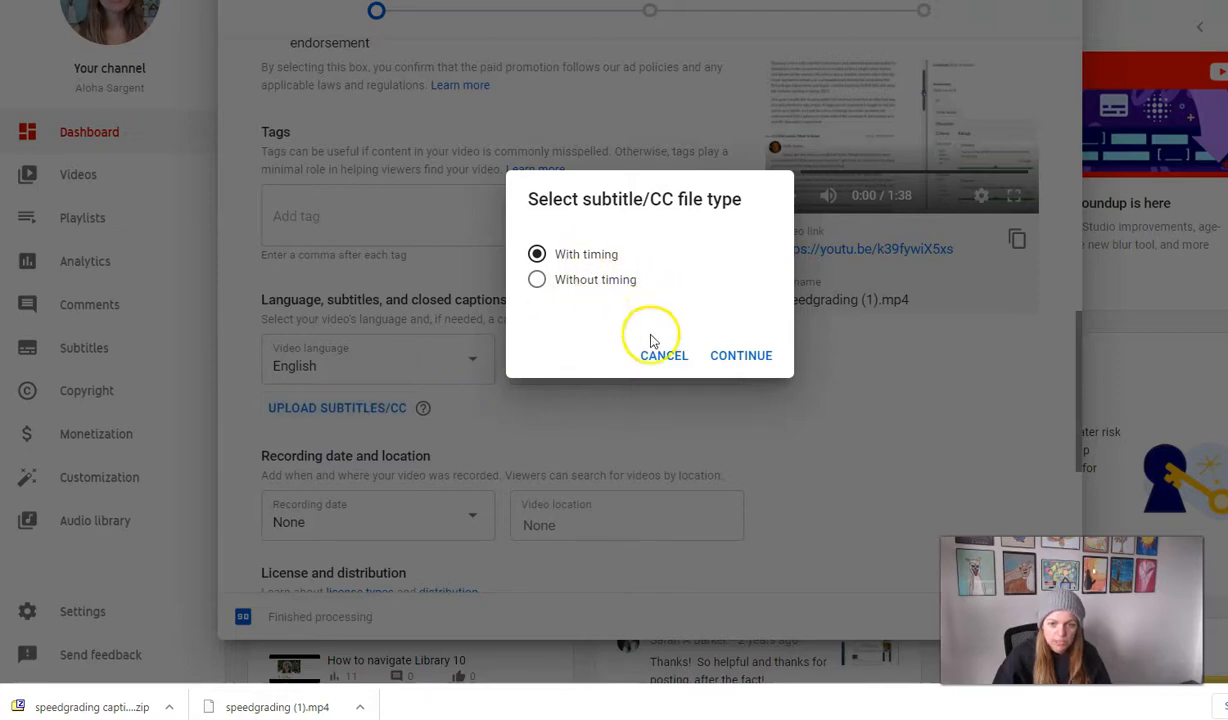
left_click(741, 355)
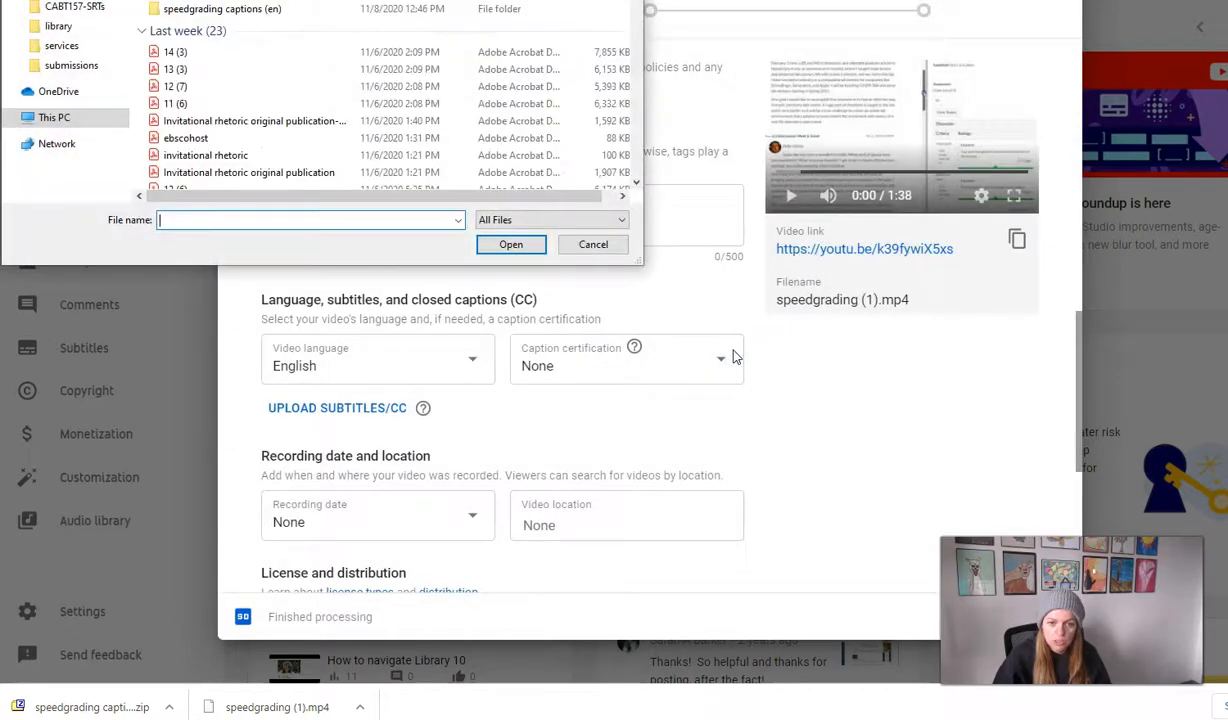
left_click(220, 9)
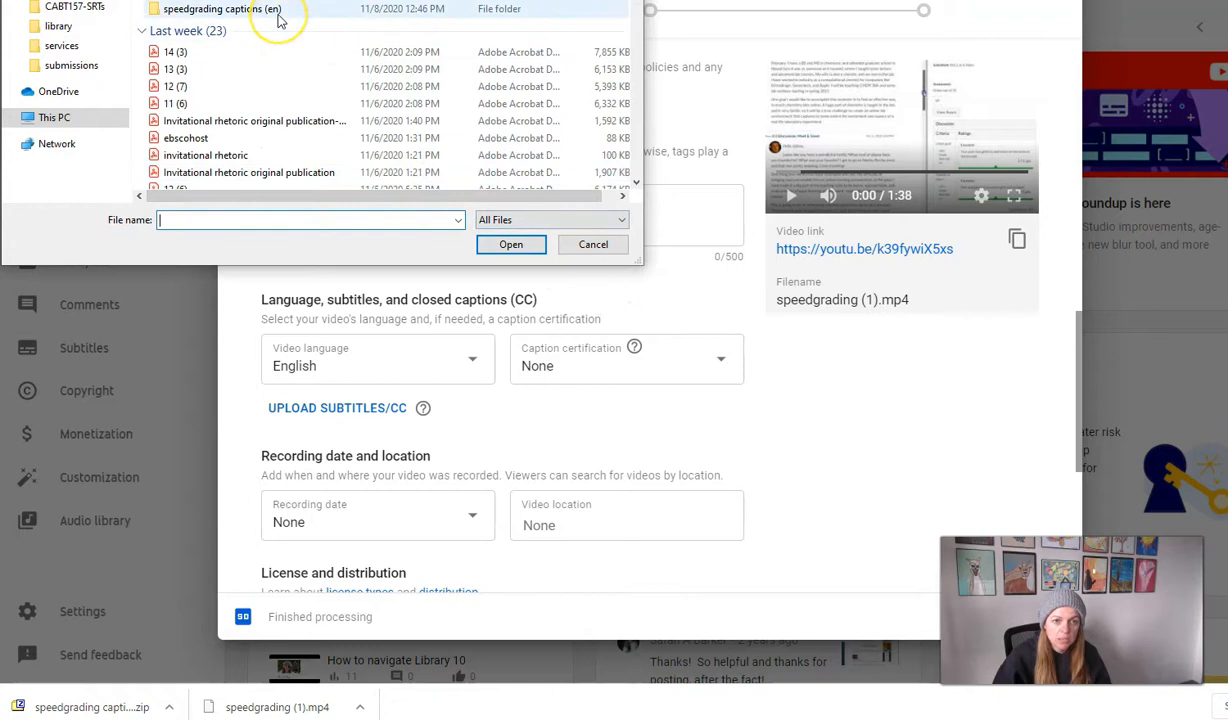
double_click(220, 9)
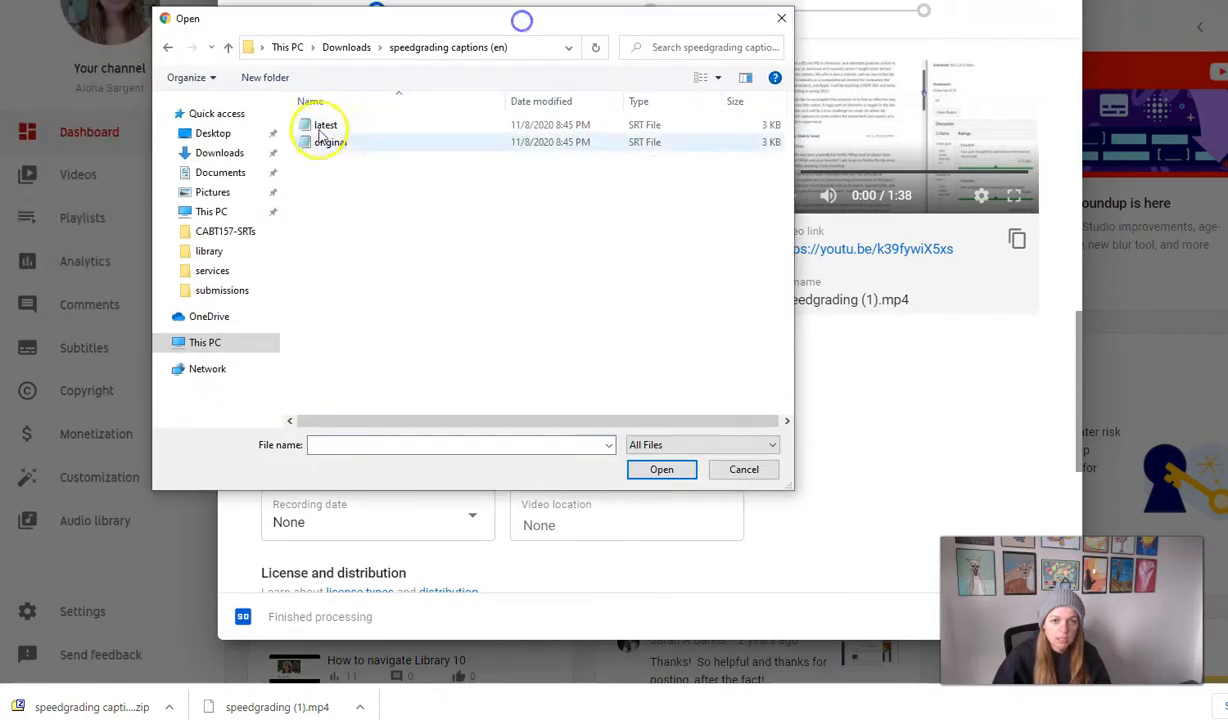
left_click(325, 124)
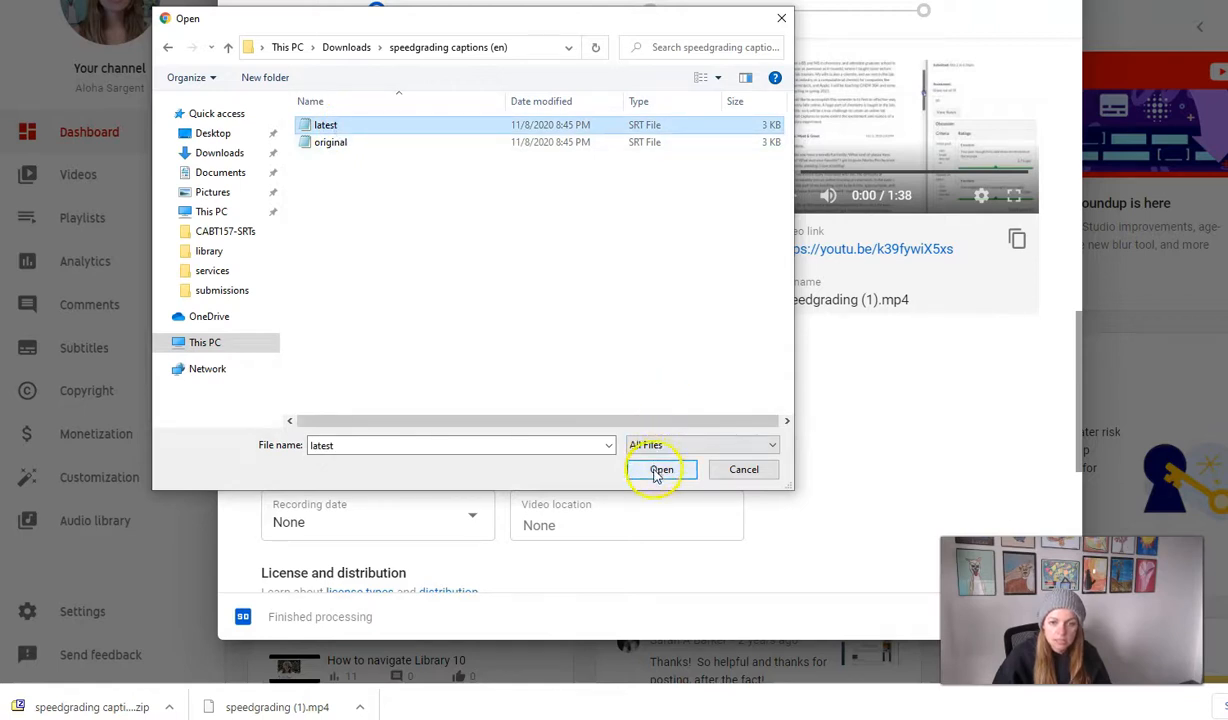
left_click(661, 470)
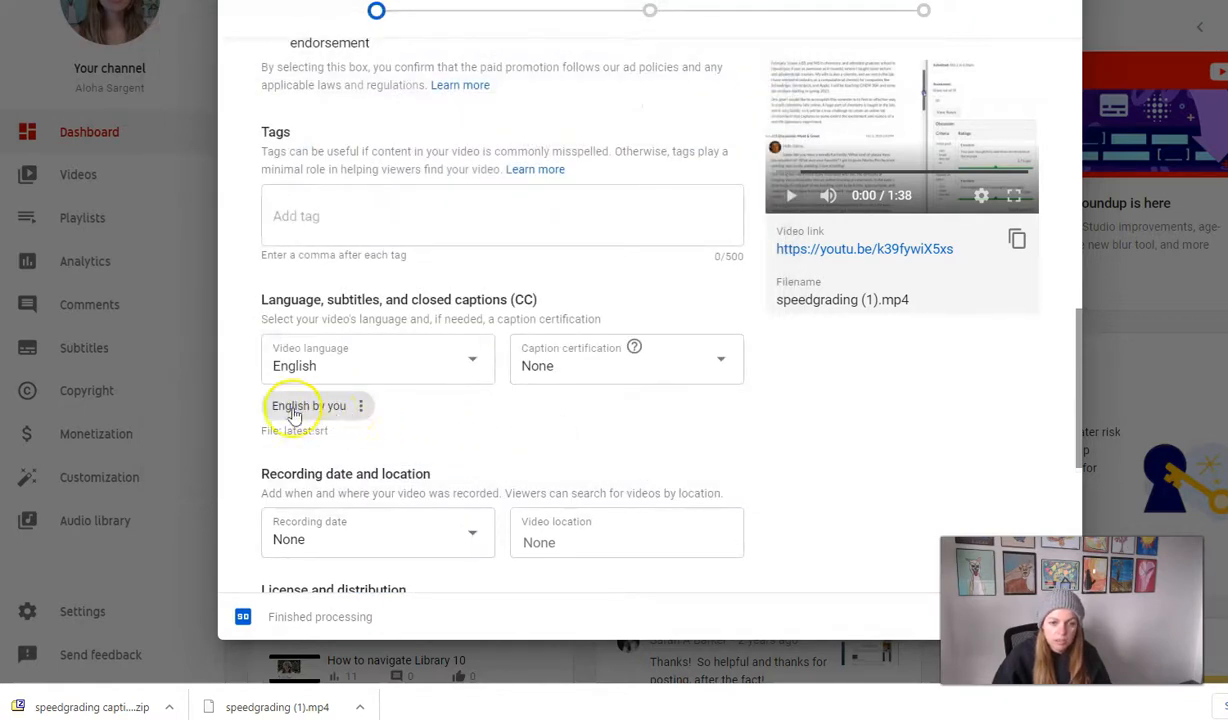
- Review license, category and comment settings, then advance to the Video elements step
scroll("down", 3)
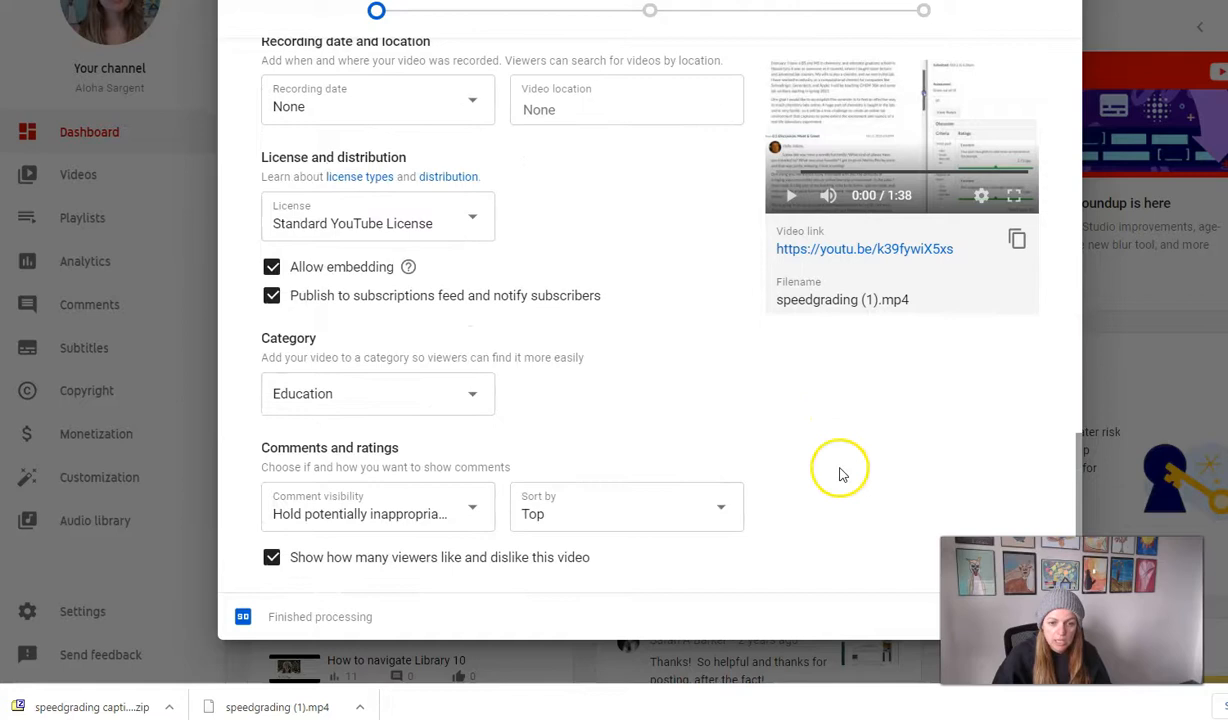
mouse_move(925, 235)
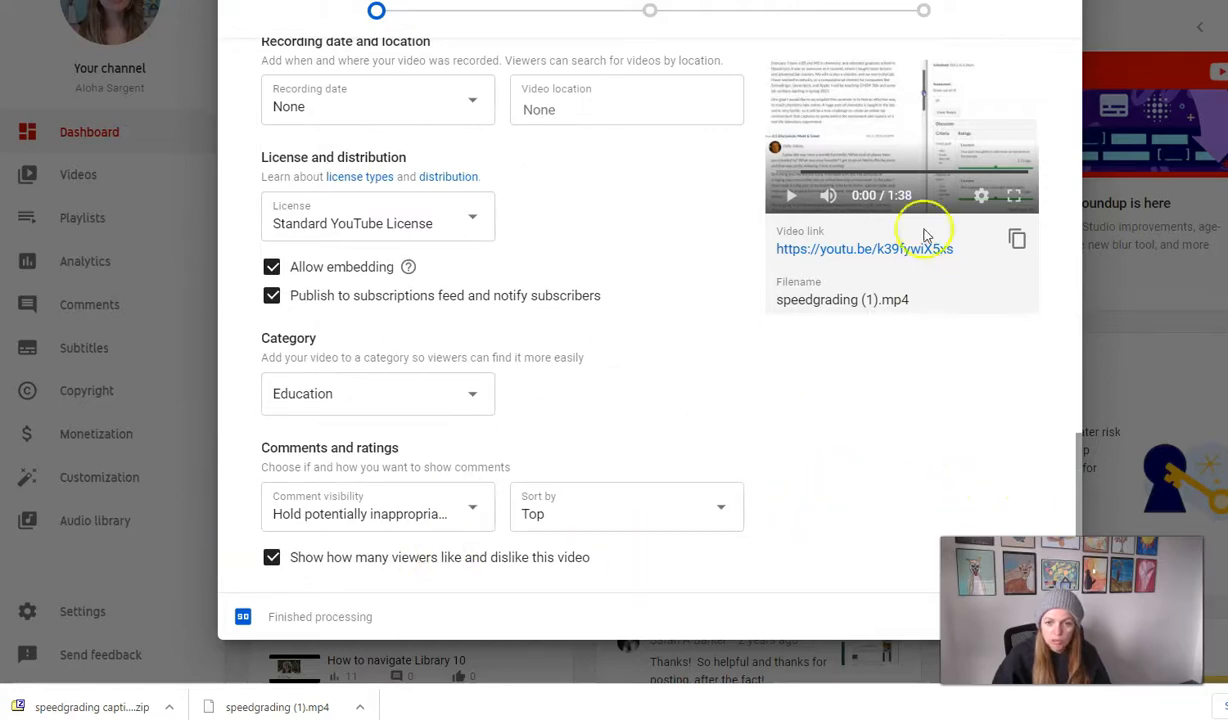
mouse_move(865, 378)
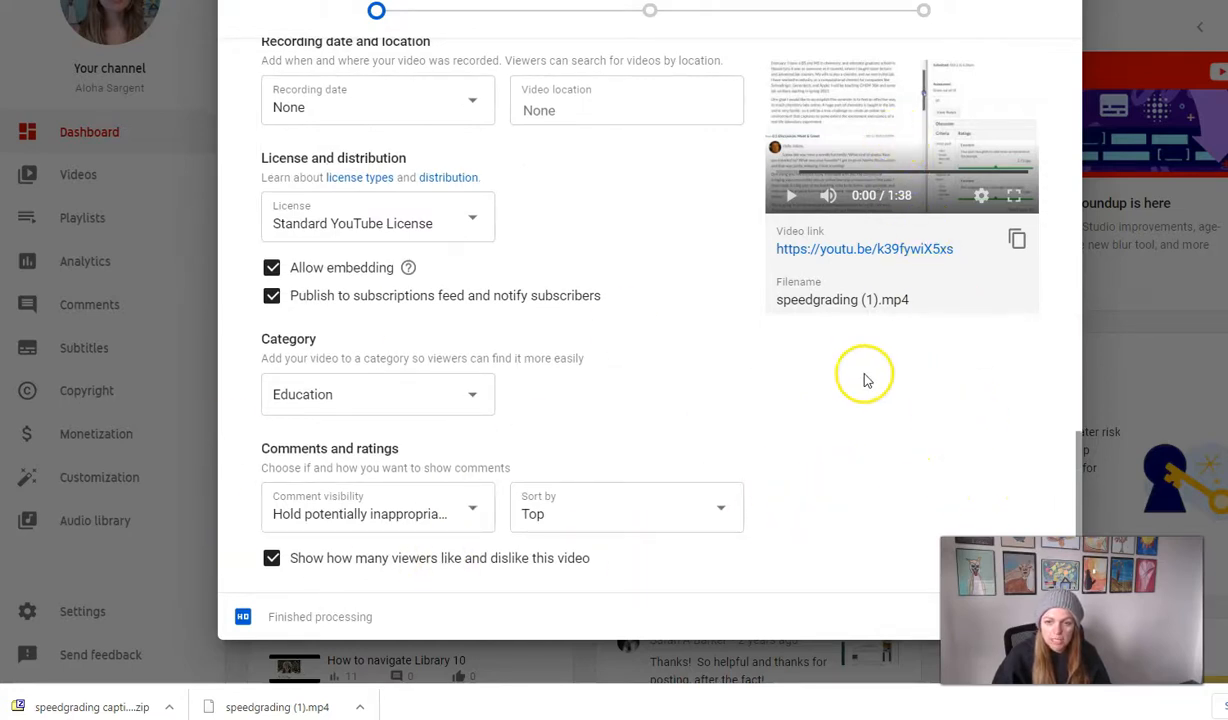
double_click(843, 300)
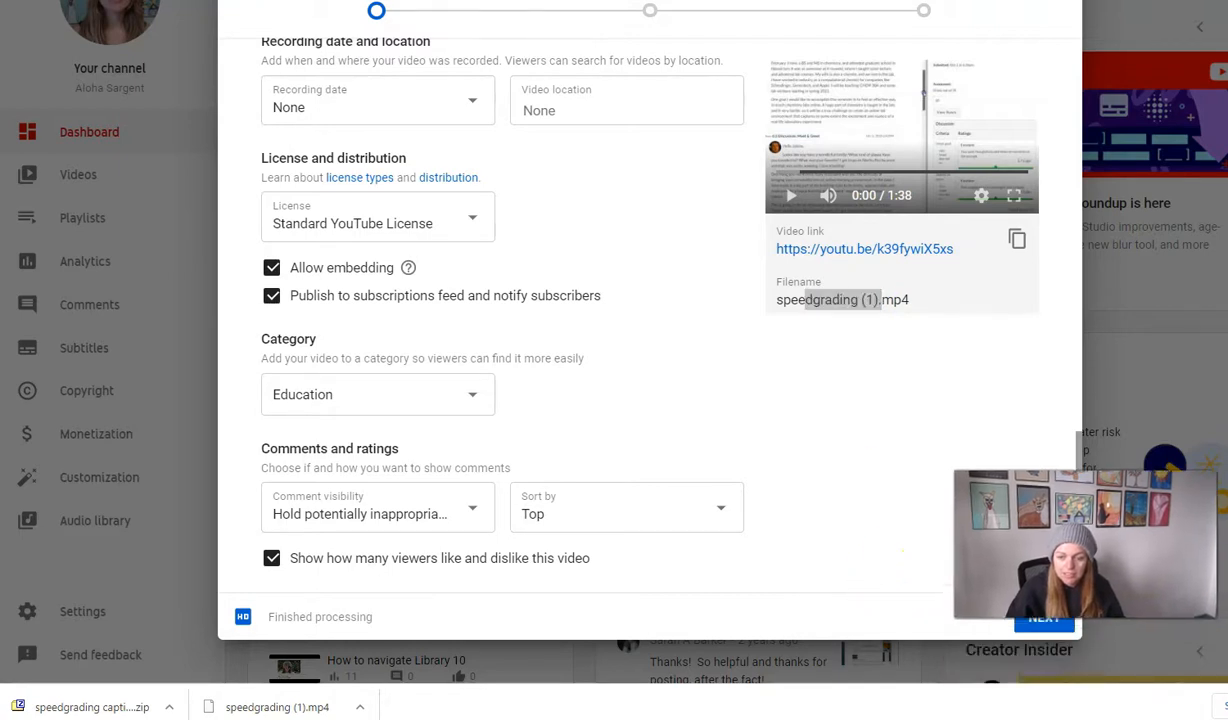
left_click(1043, 617)
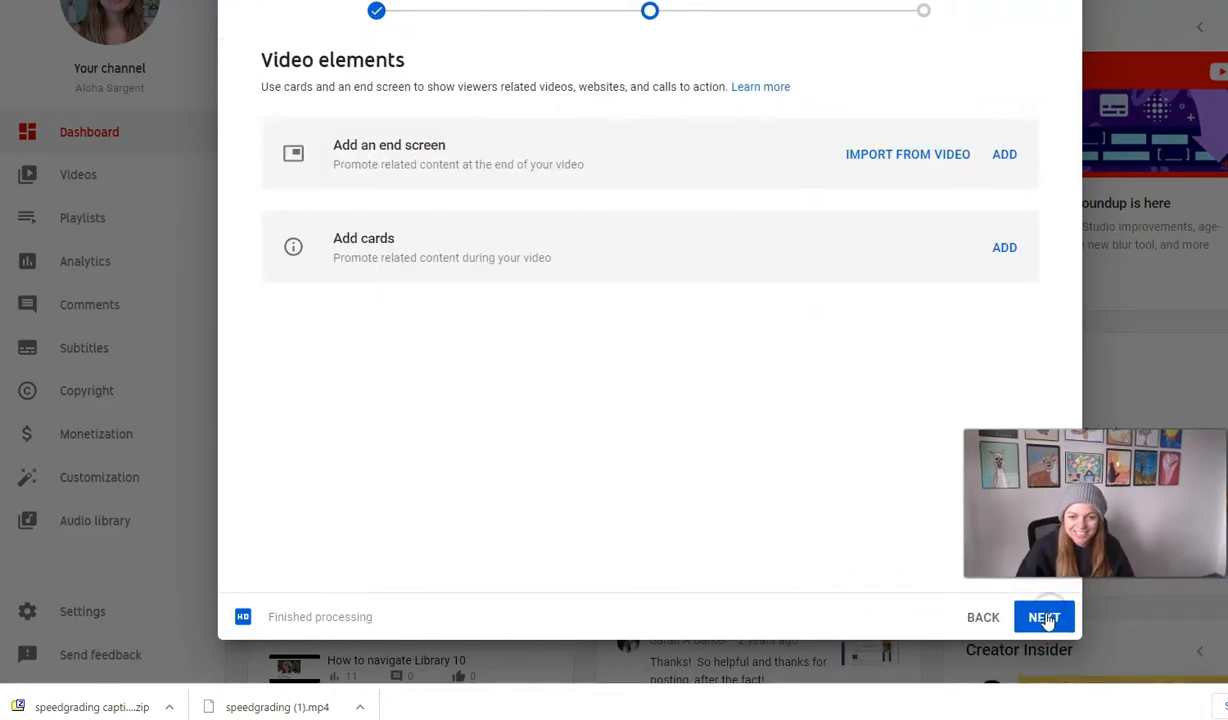
- Set visibility to Unlisted and save to publish 'speedgrading 1'
left_click(1044, 617)
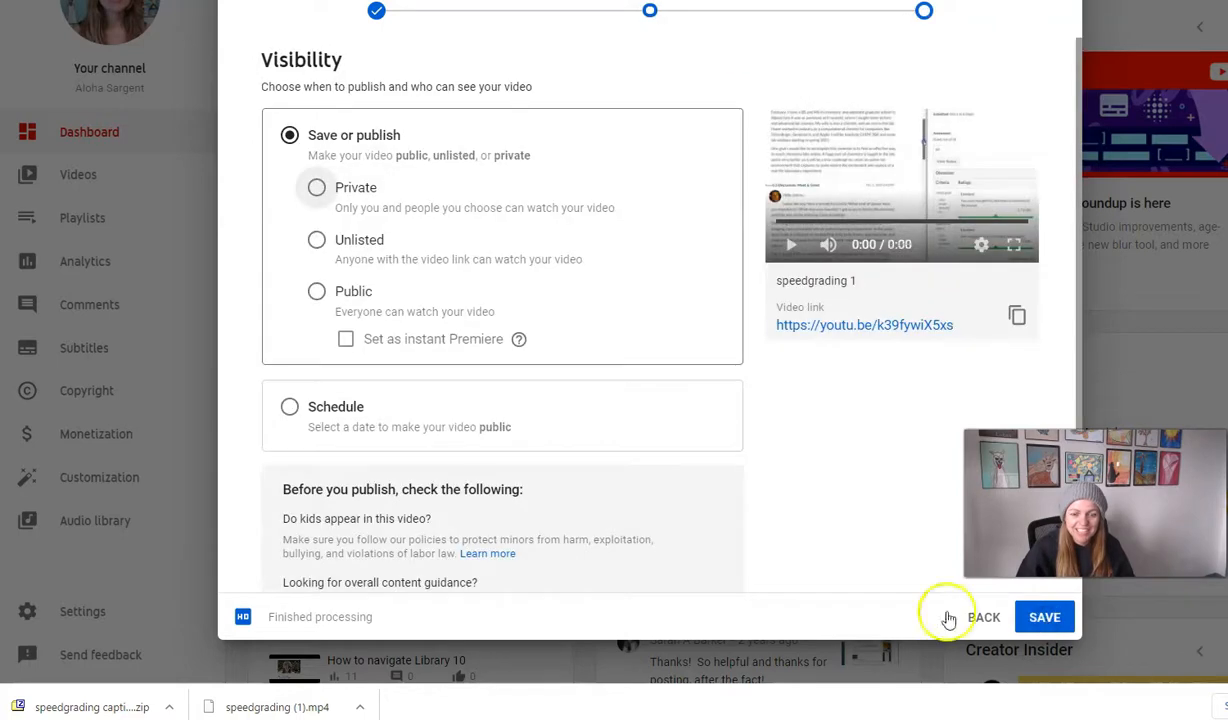
left_click(316, 239)
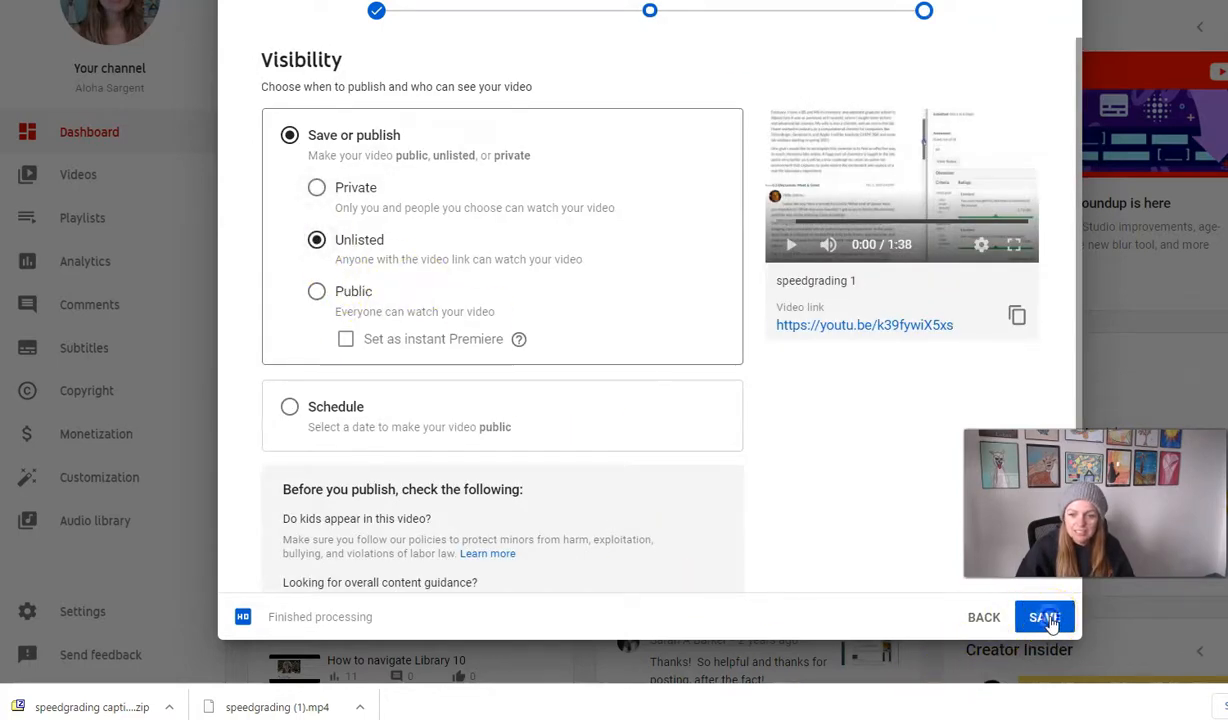
left_click(1044, 617)
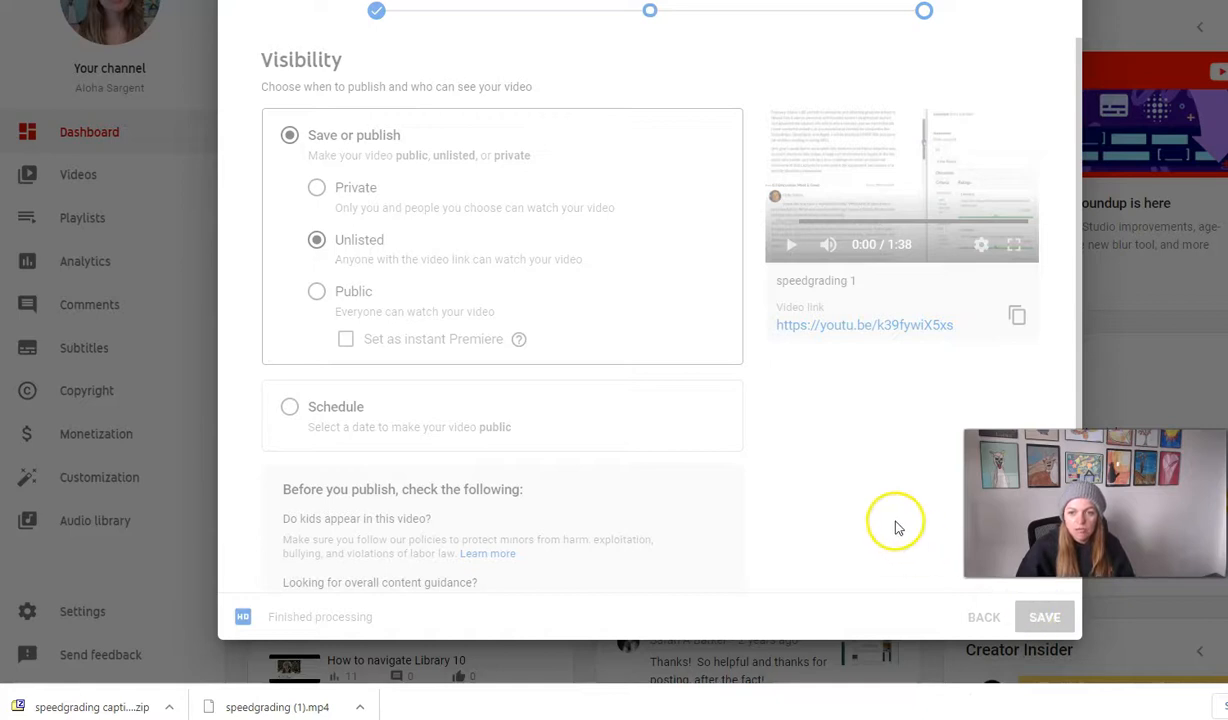
left_click(1044, 617)
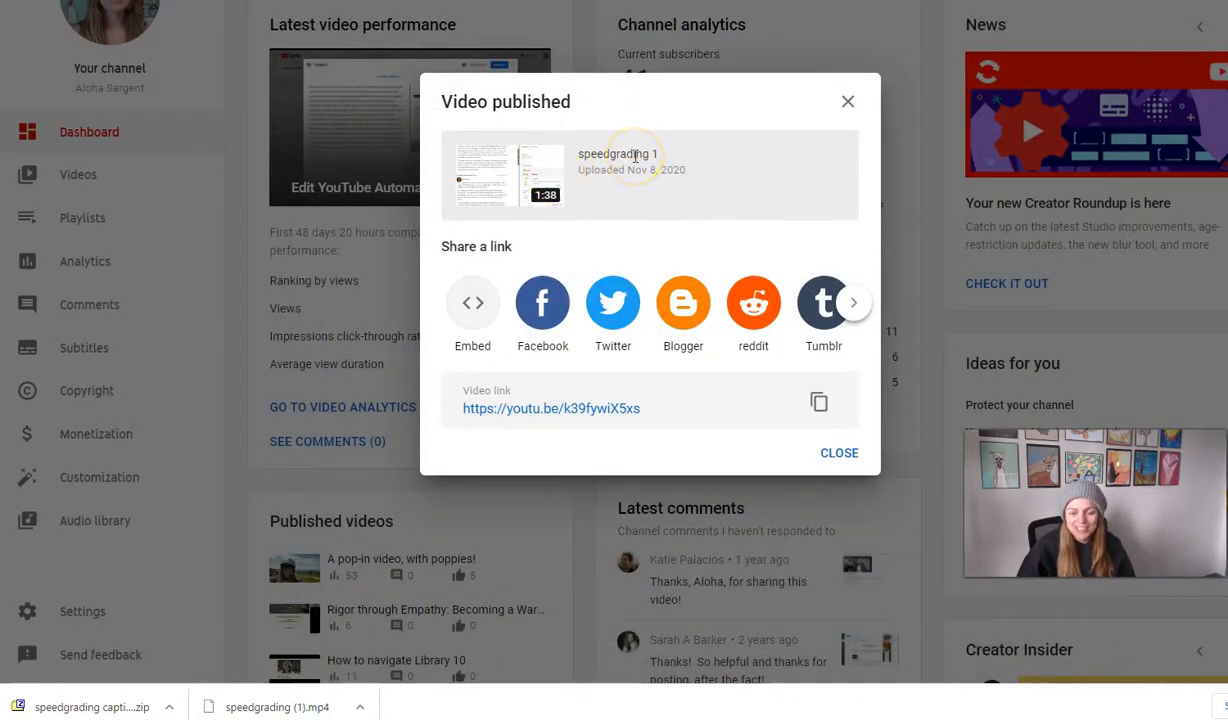
mouse_move(640, 188)
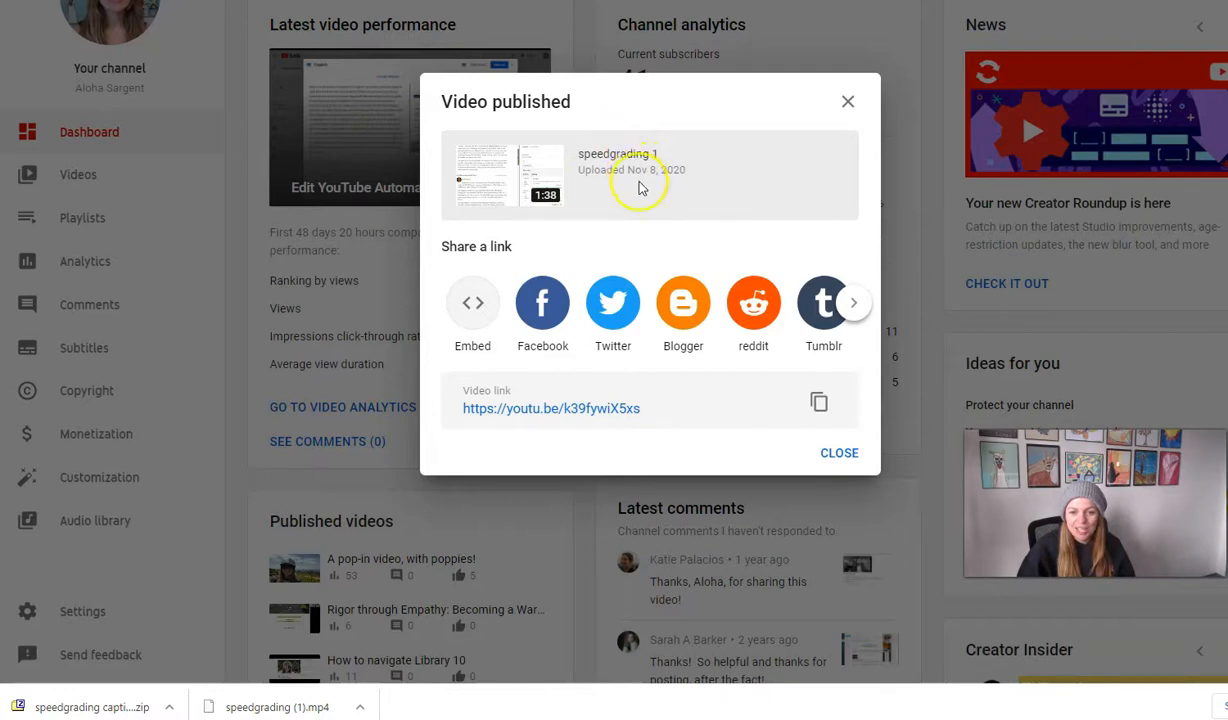